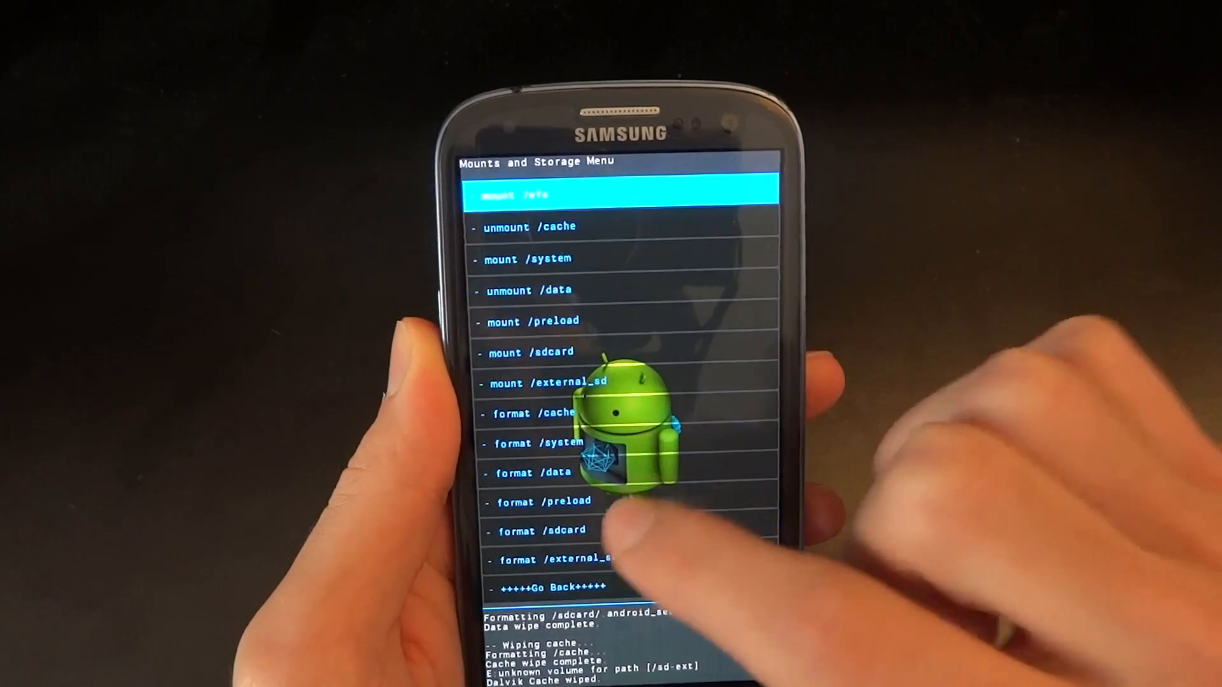
Return to the recovery main menu and launch the DeltaROM installer zip from the sdcard.
click(542, 530)
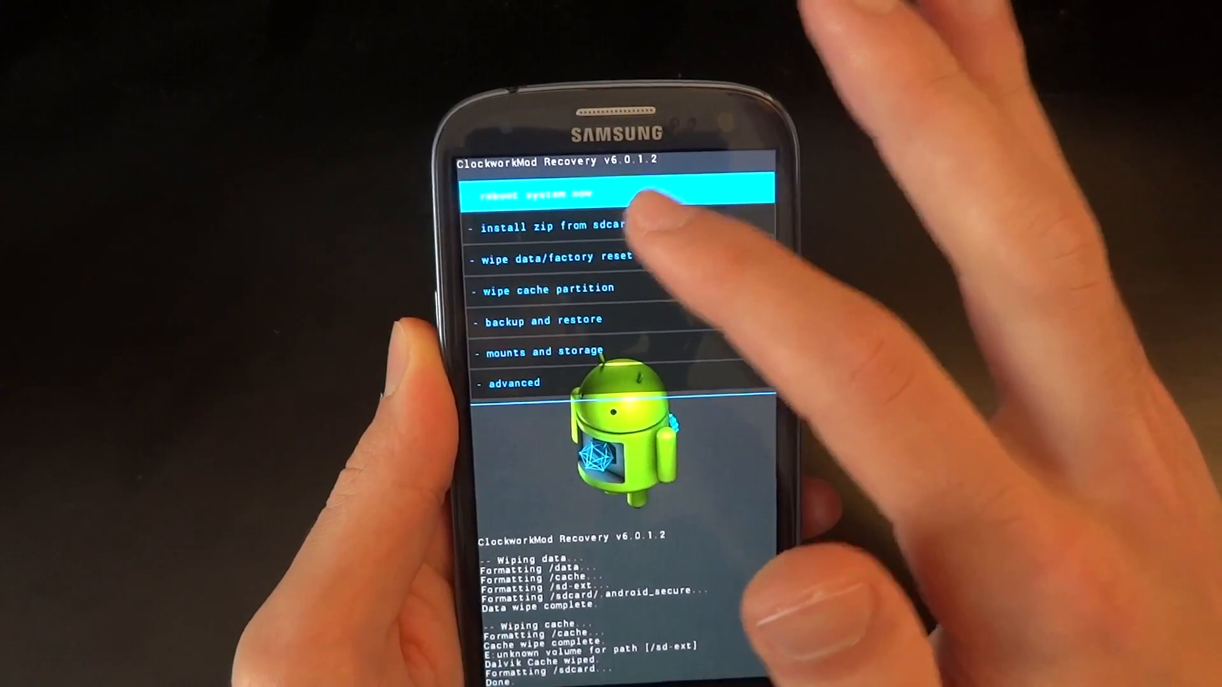
click(615, 193)
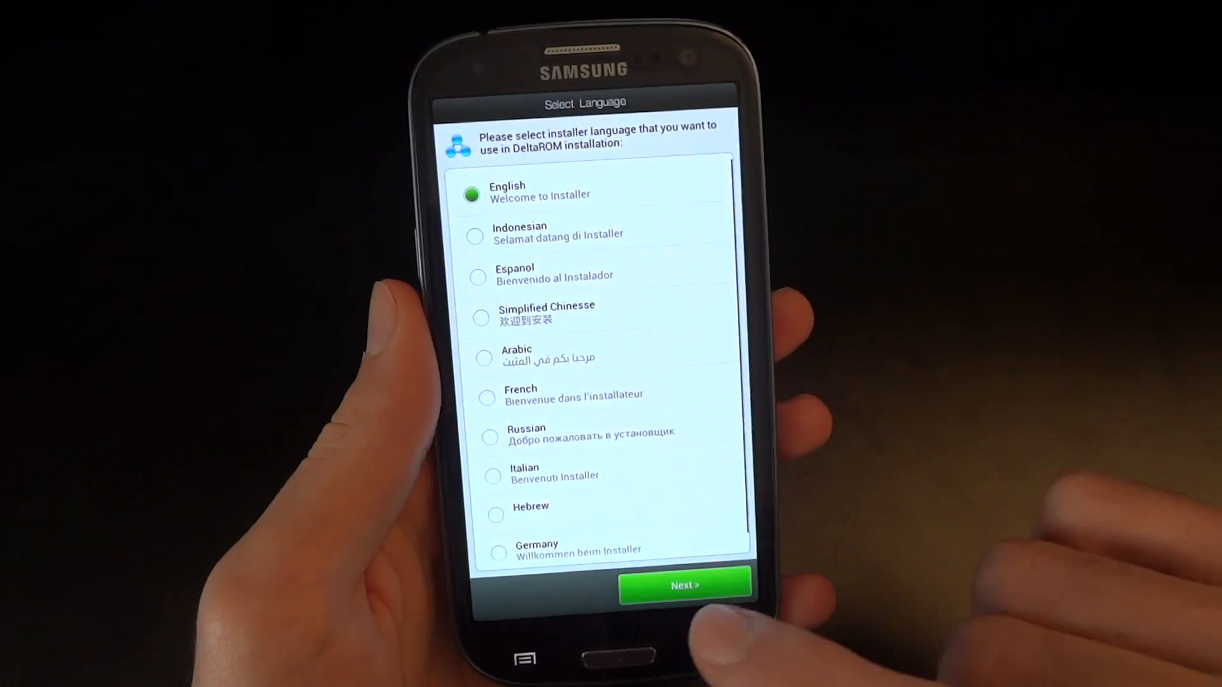
Confirm English as the installer language and agree to the Terms and Conditions.
click(684, 585)
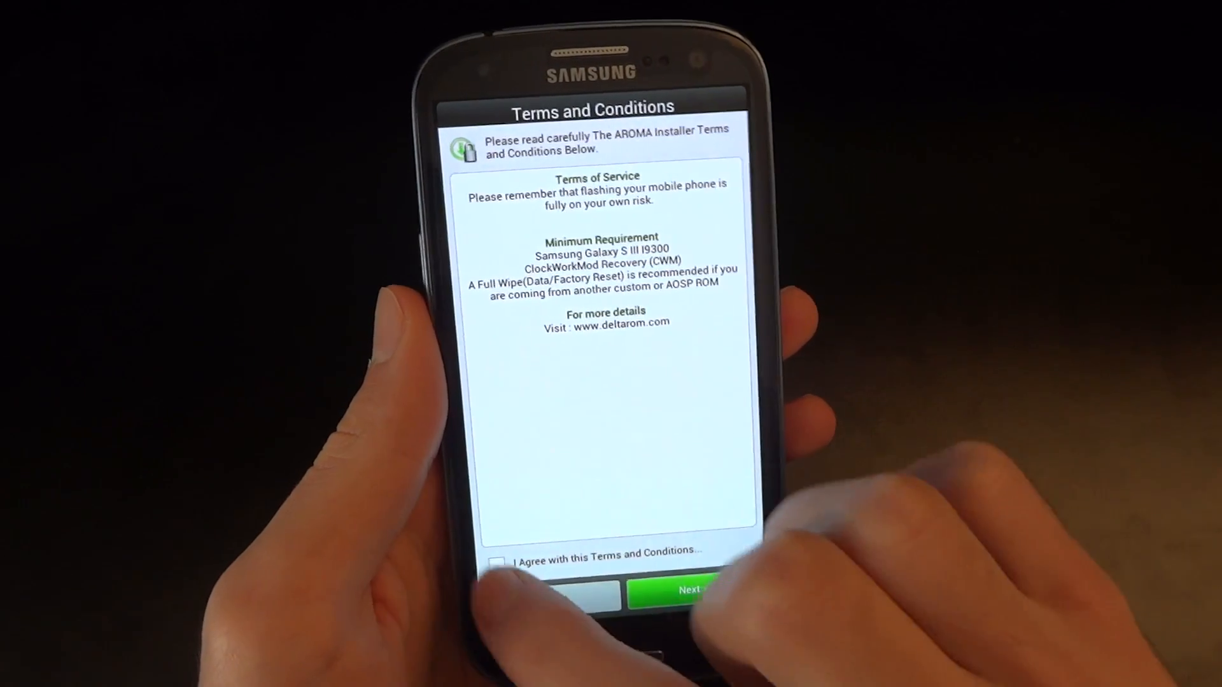
click(686, 589)
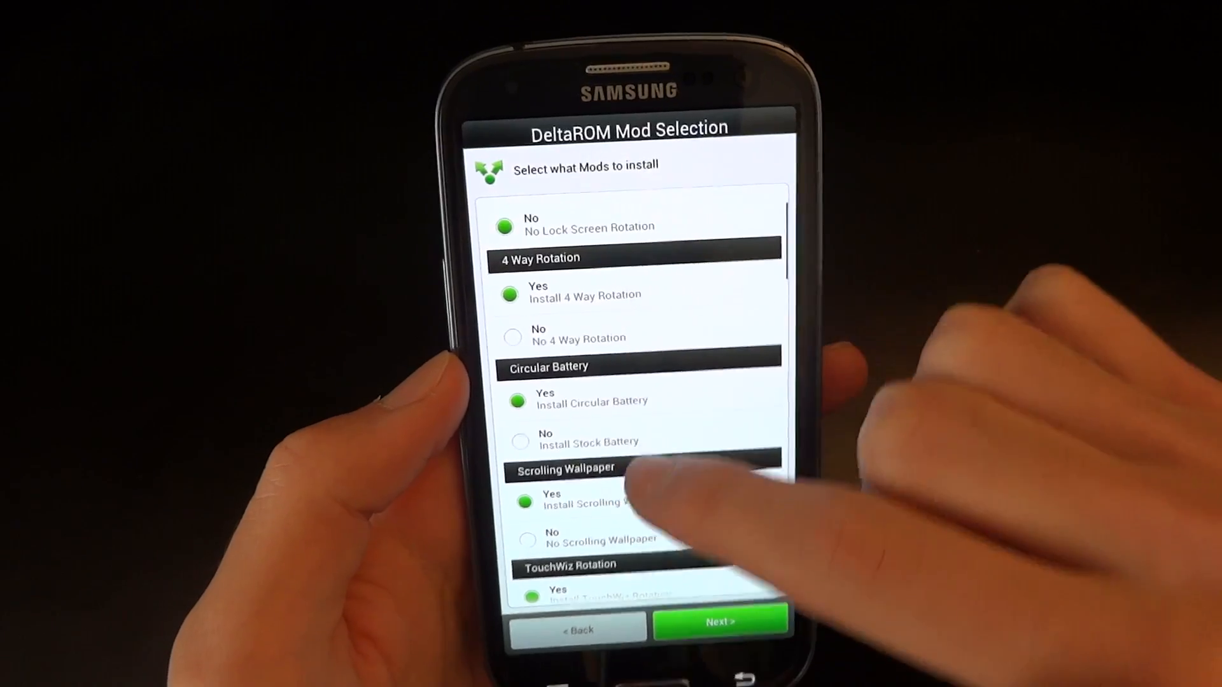
Scroll the DeltaROM Mod Selection list, setting Default Desktop Switch in Browser to No.
scroll(down, 3)
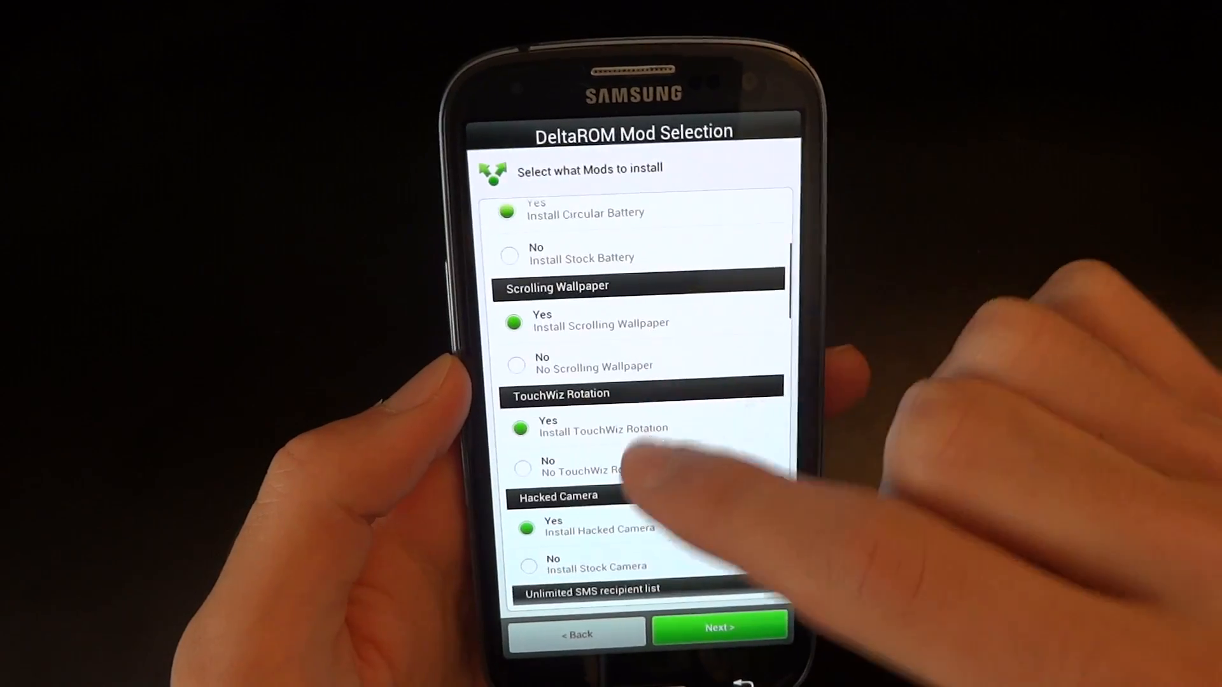
scroll(down, 3)
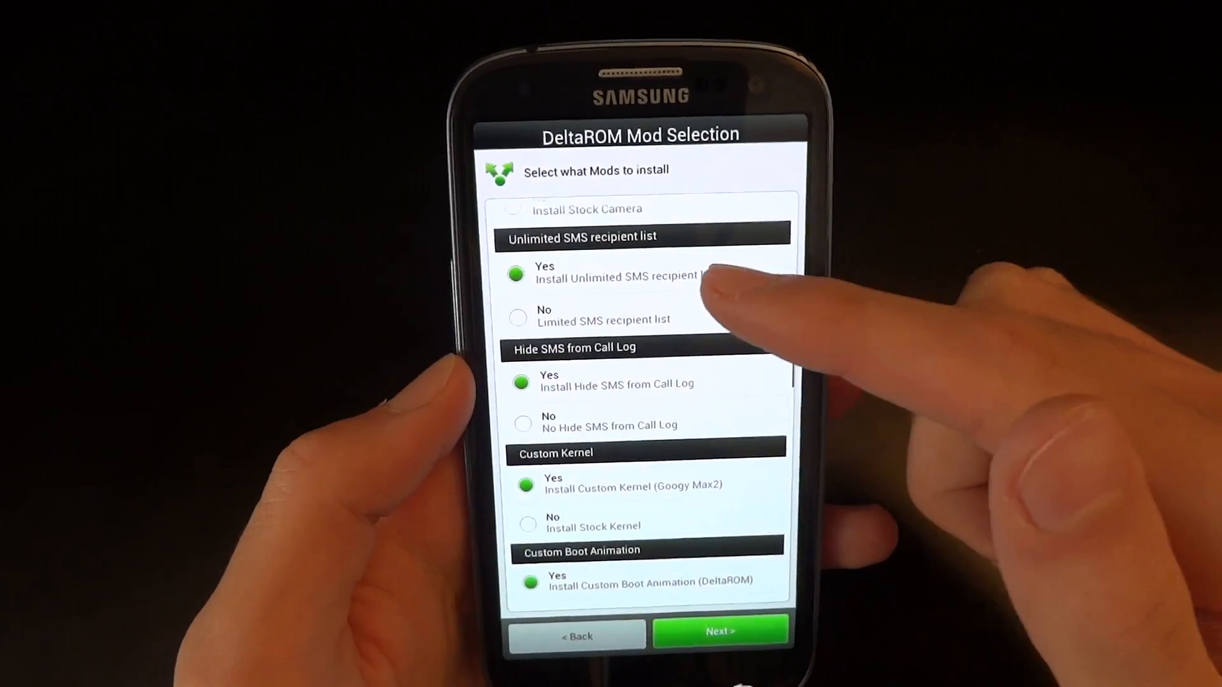
scroll(down, 3)
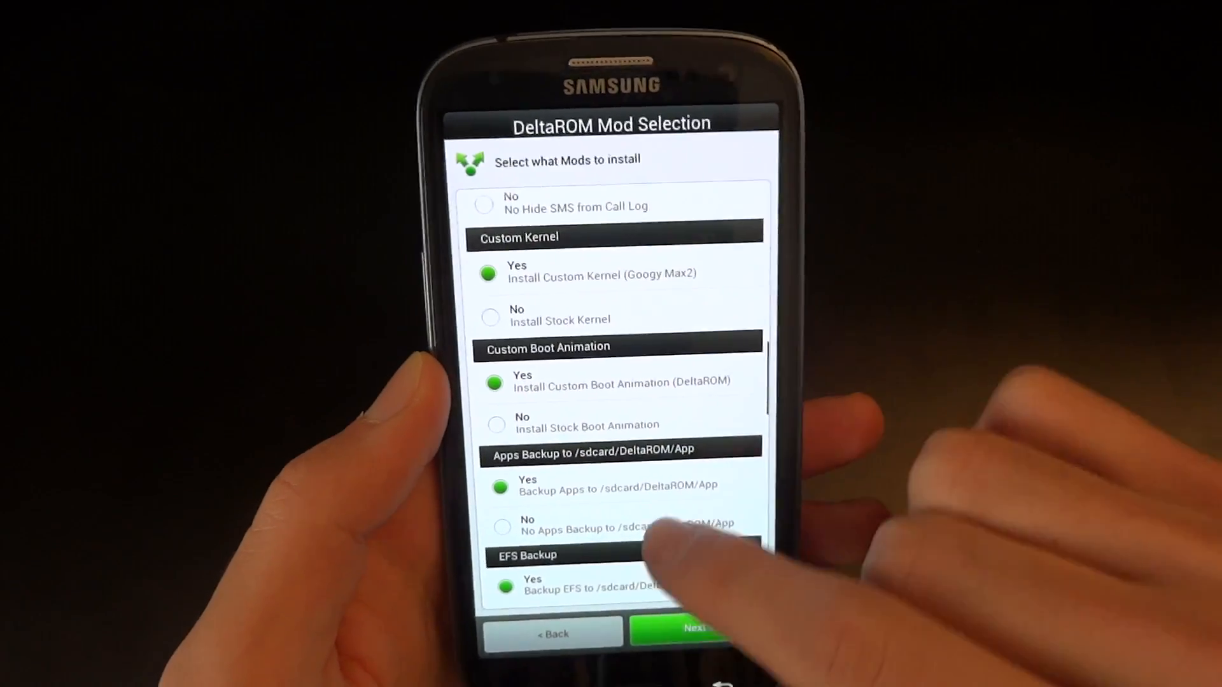
scroll(down, 3)
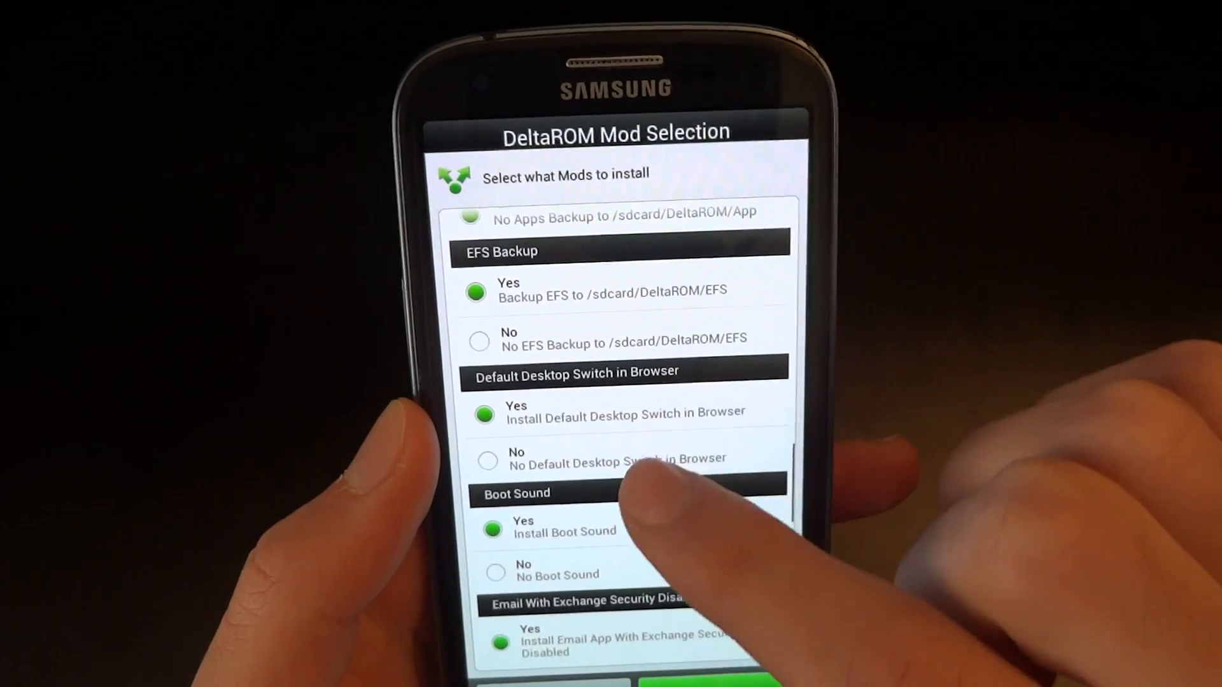
click(480, 340)
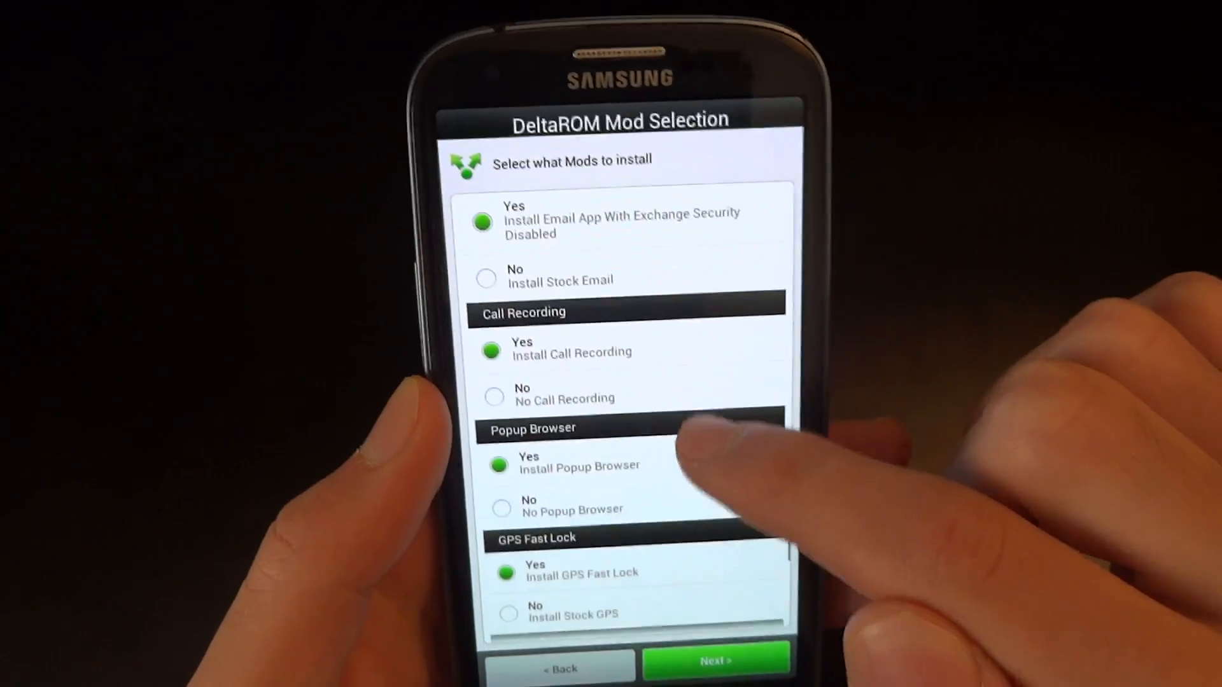
scroll(down, 3)
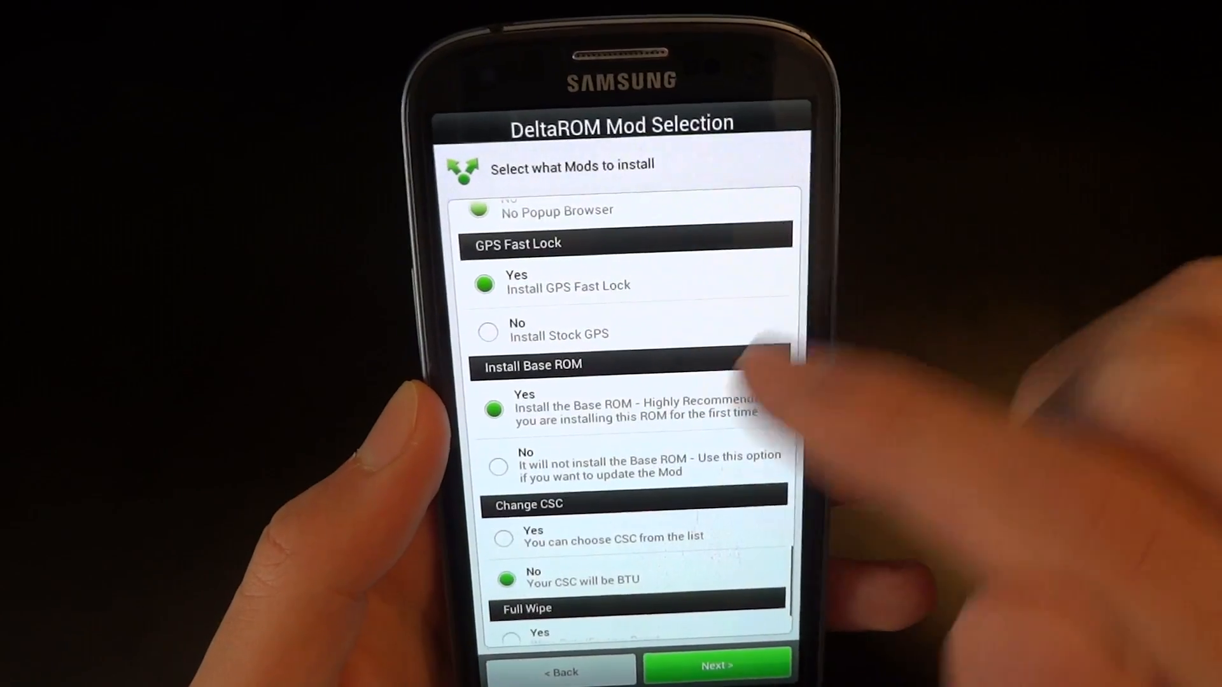
scroll(down, 3)
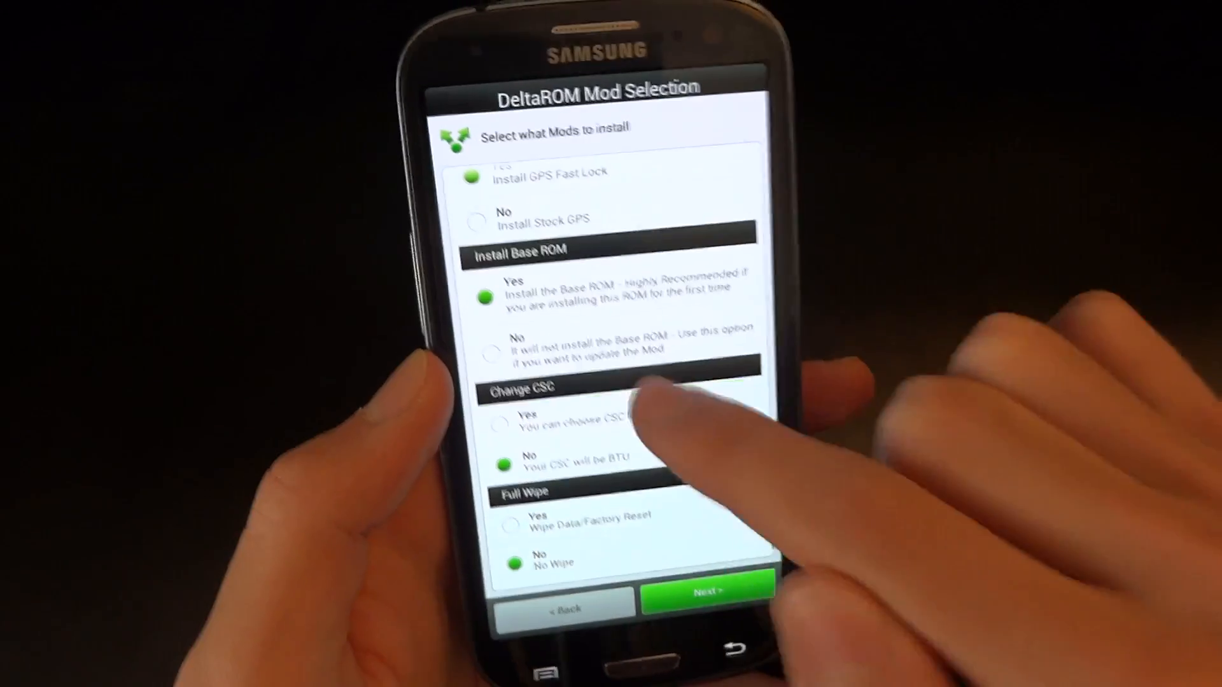
Enable Change CSC and Full Wipe, then proceed to the CSC selection list.
click(502, 420)
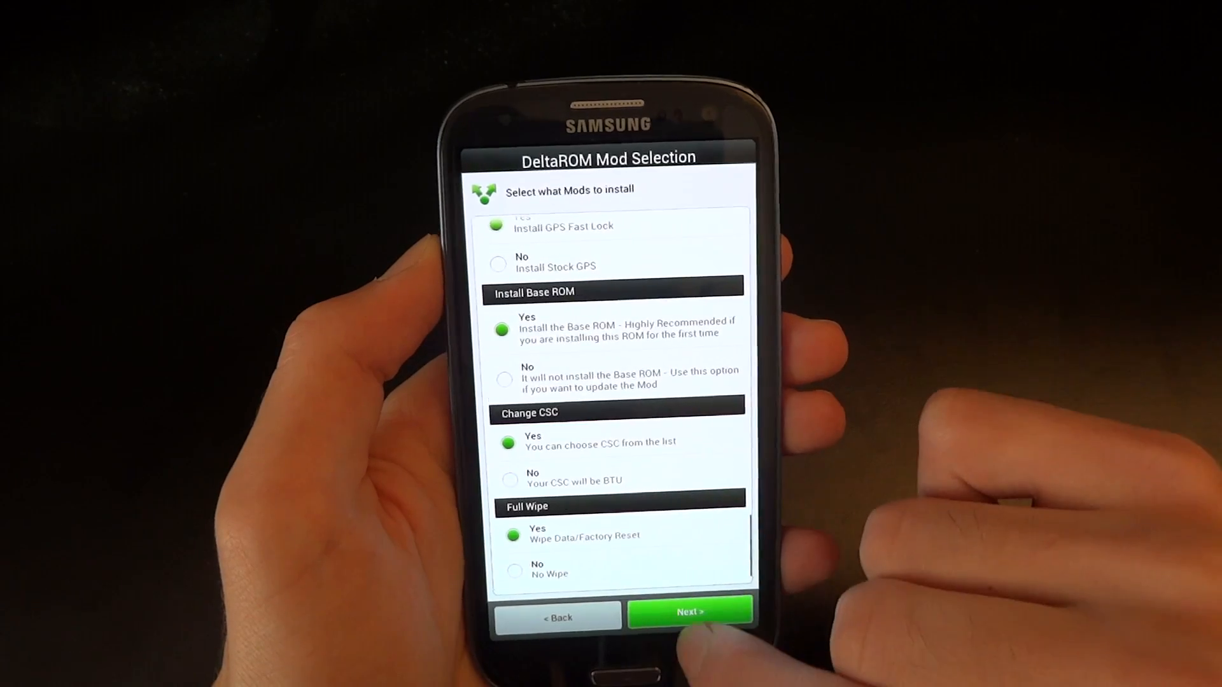
click(688, 612)
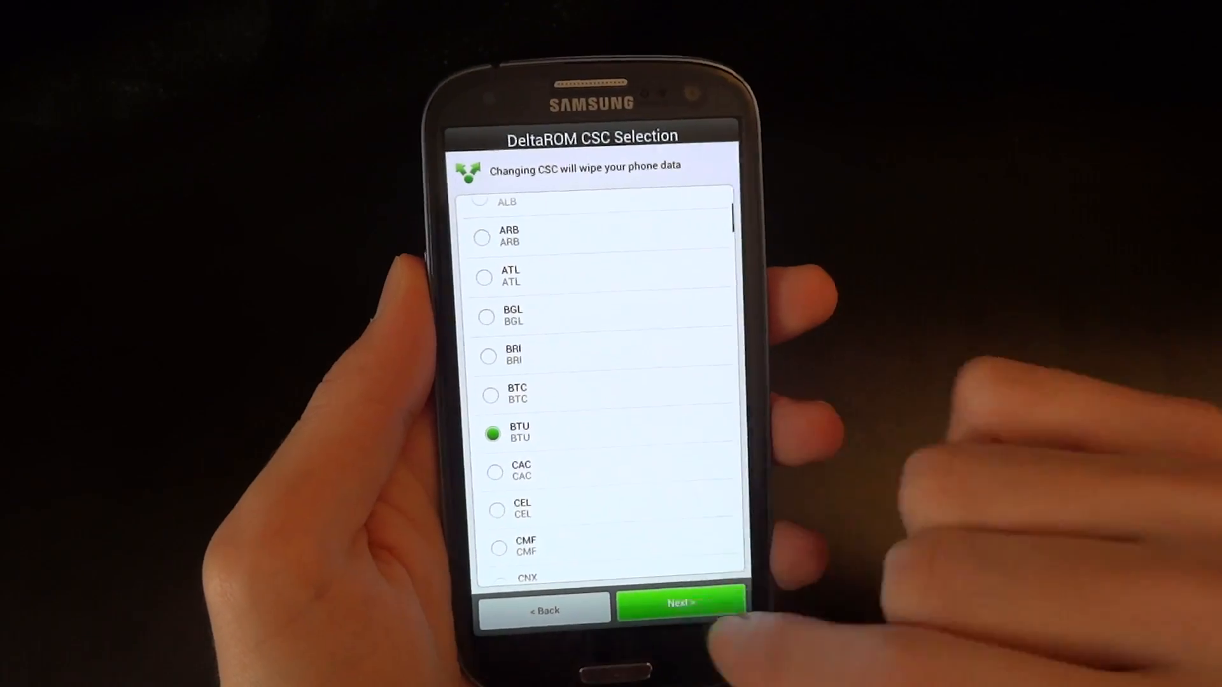
Keep BTU as the CSC and start installing with no extra apps ticked.
click(678, 603)
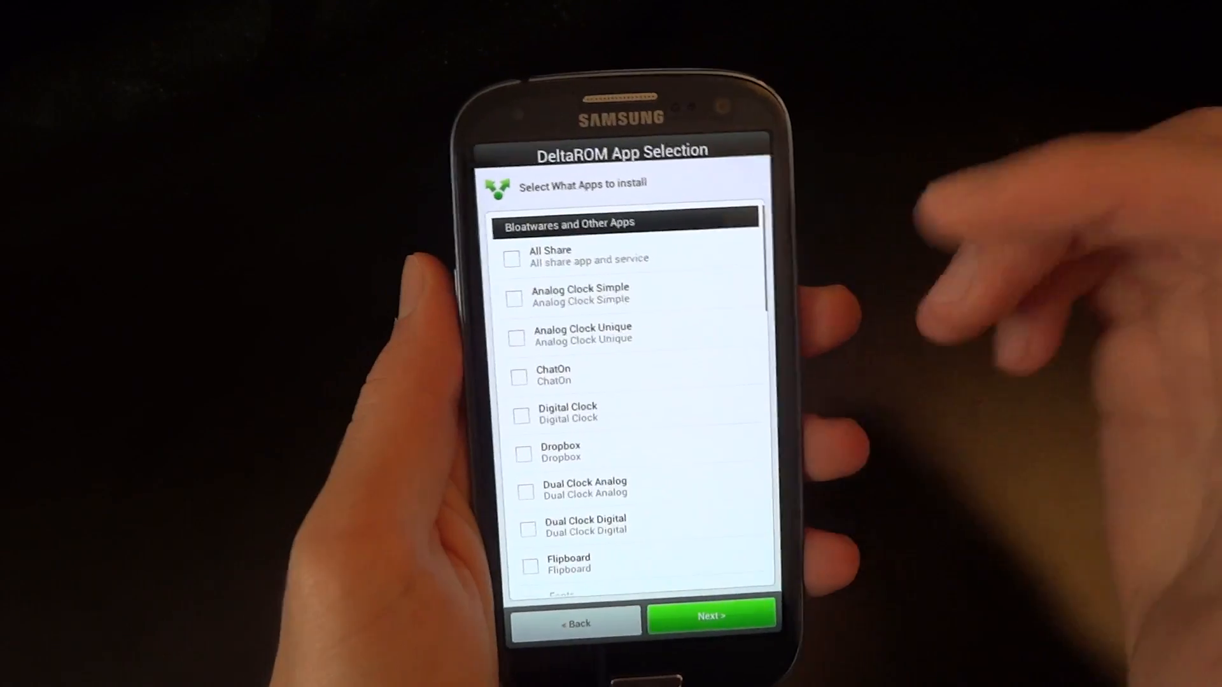
click(707, 615)
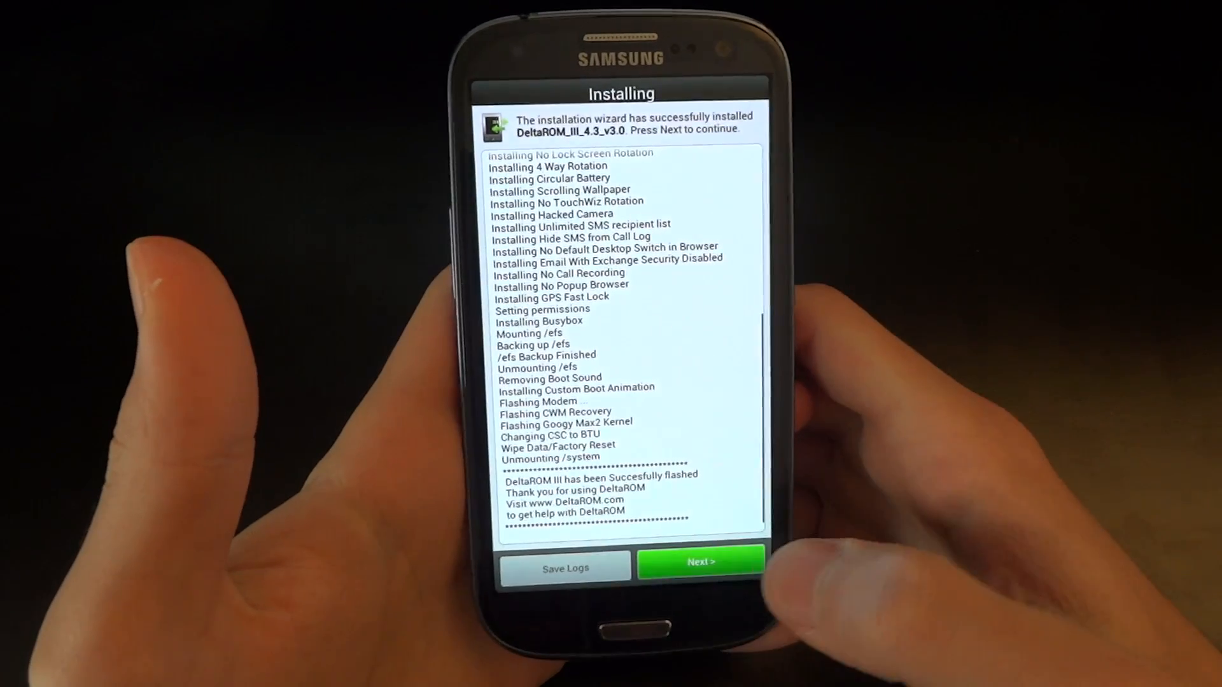
Move past the completed DeltaROM III installation log to finish and reboot.
click(698, 562)
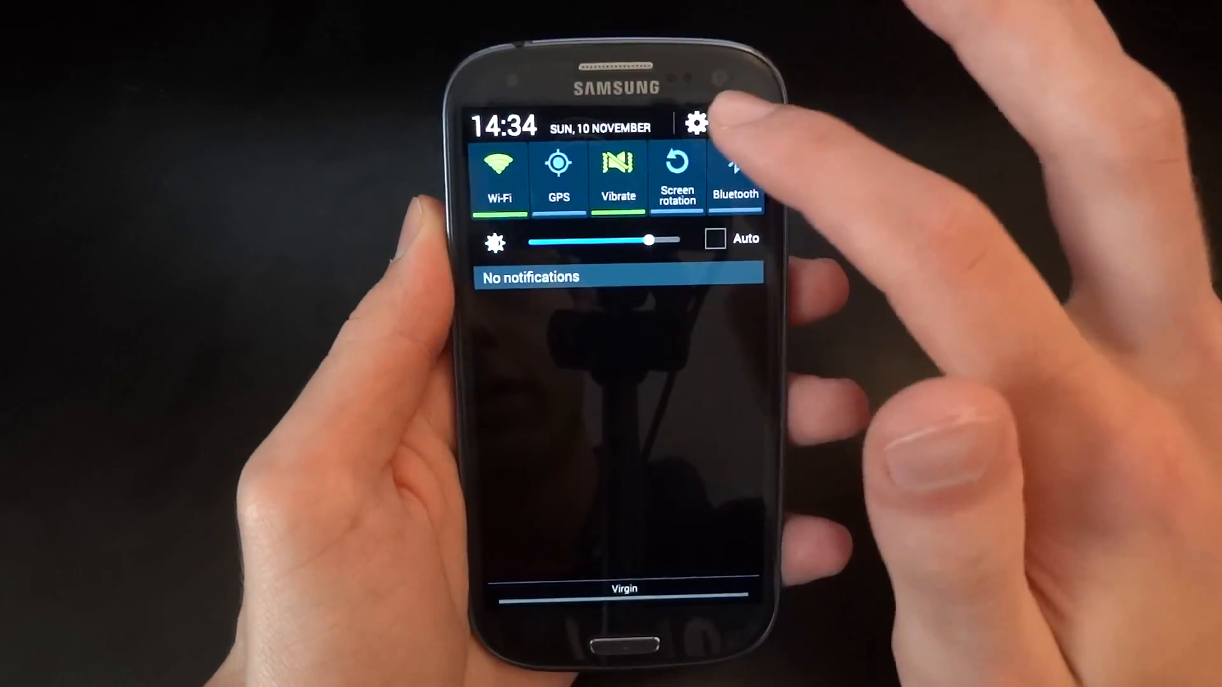
Open Settings from the notification shade and view the AP, CP and CSC version info.
click(695, 123)
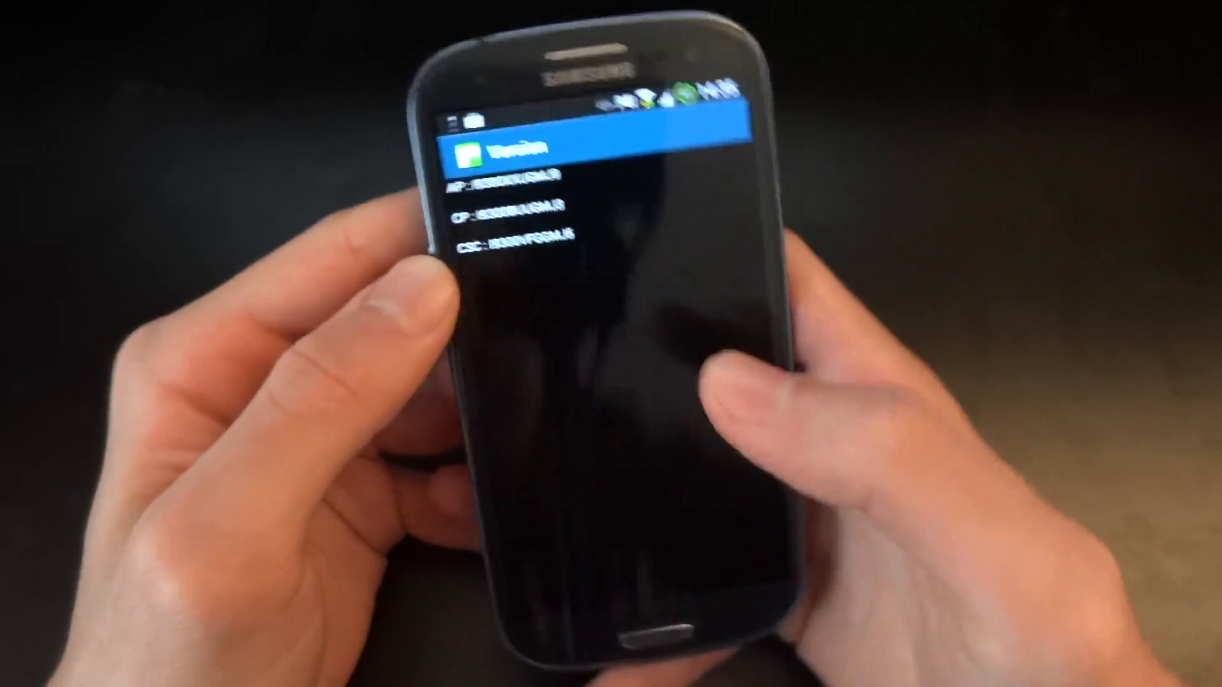
drag(608, 101, 608, 390)
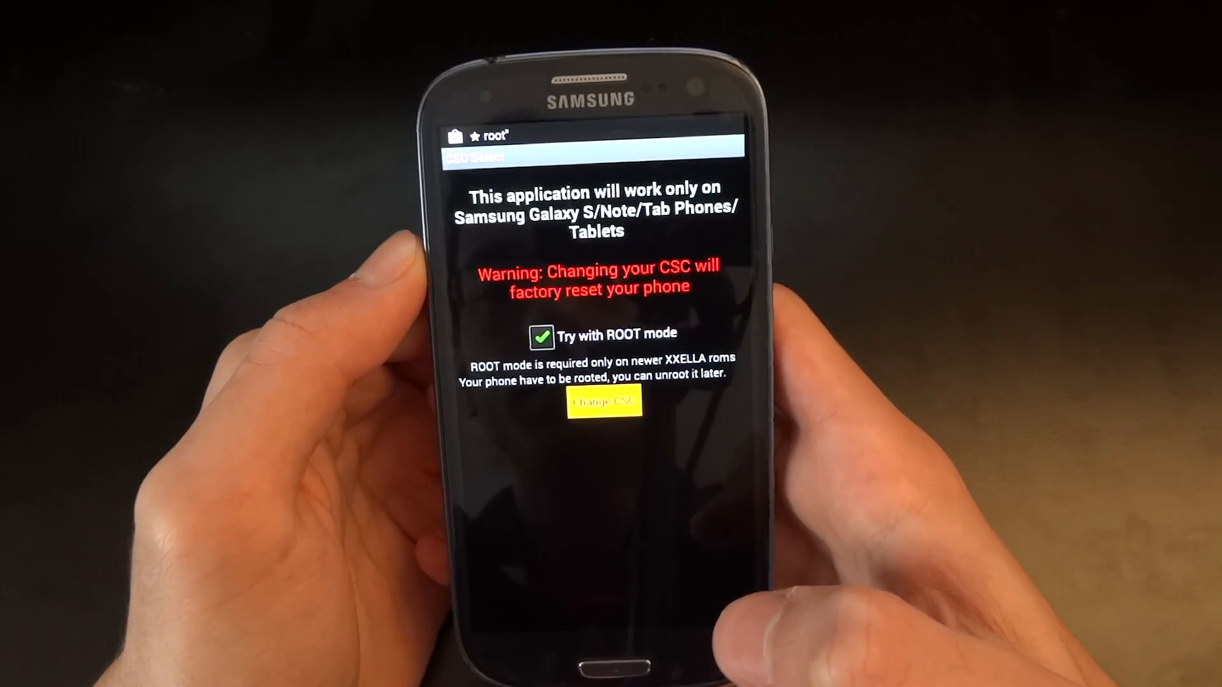
Request a root-mode CSC change in CSC Select and grant it Superuser access.
click(603, 401)
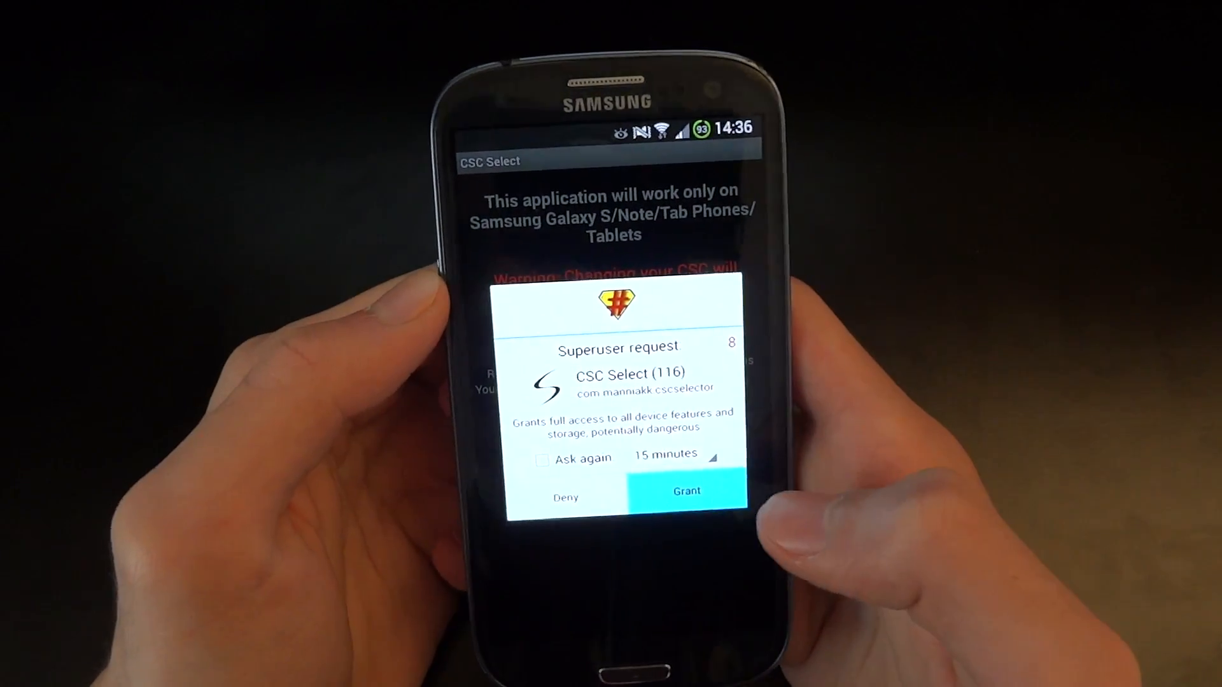
click(686, 490)
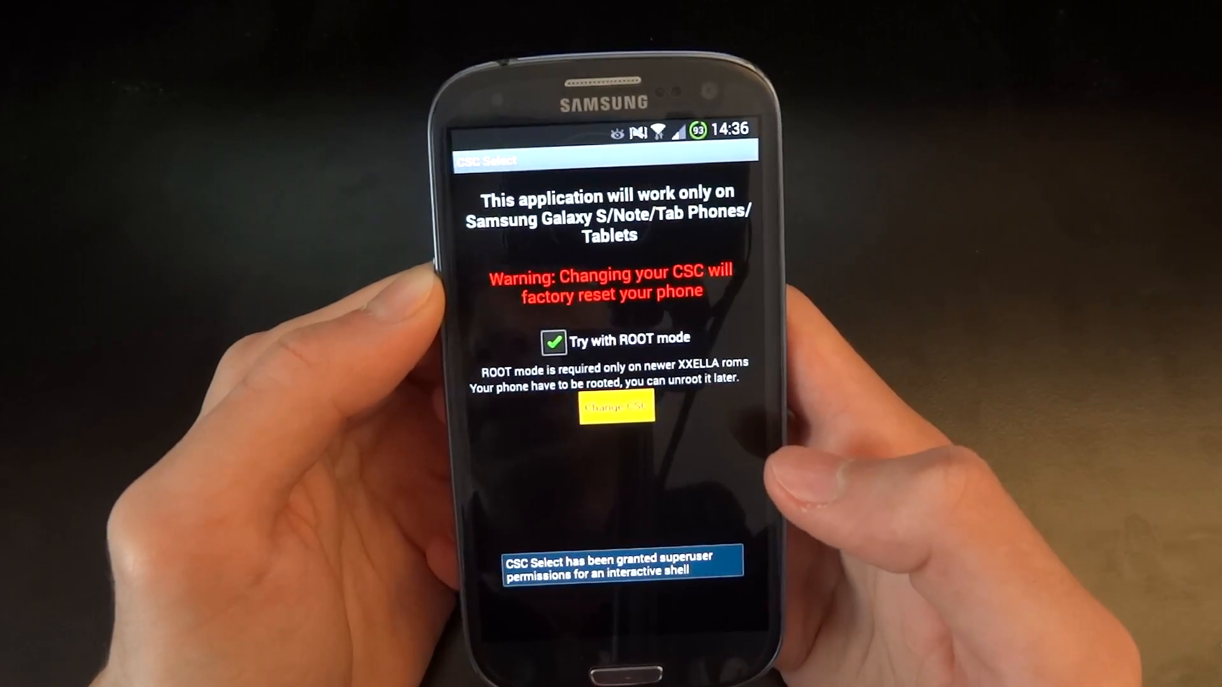
click(611, 409)
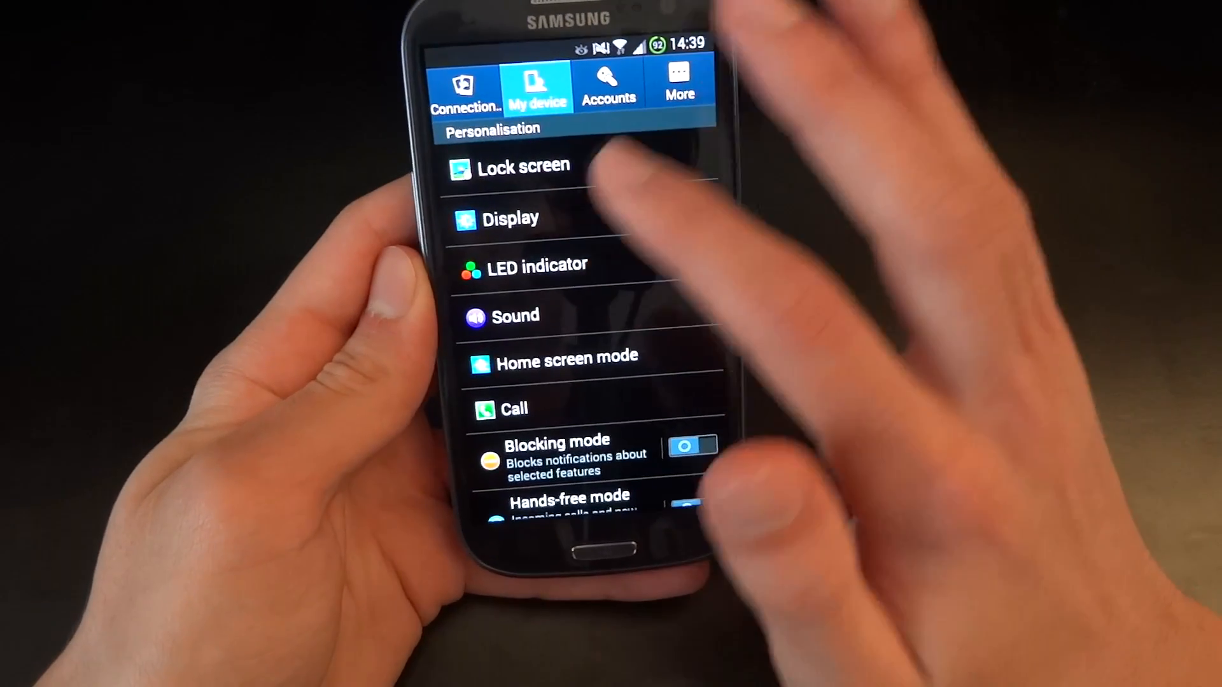
Open Lock screen under My device to review swipe lock, shortcuts and ripple effect.
click(524, 166)
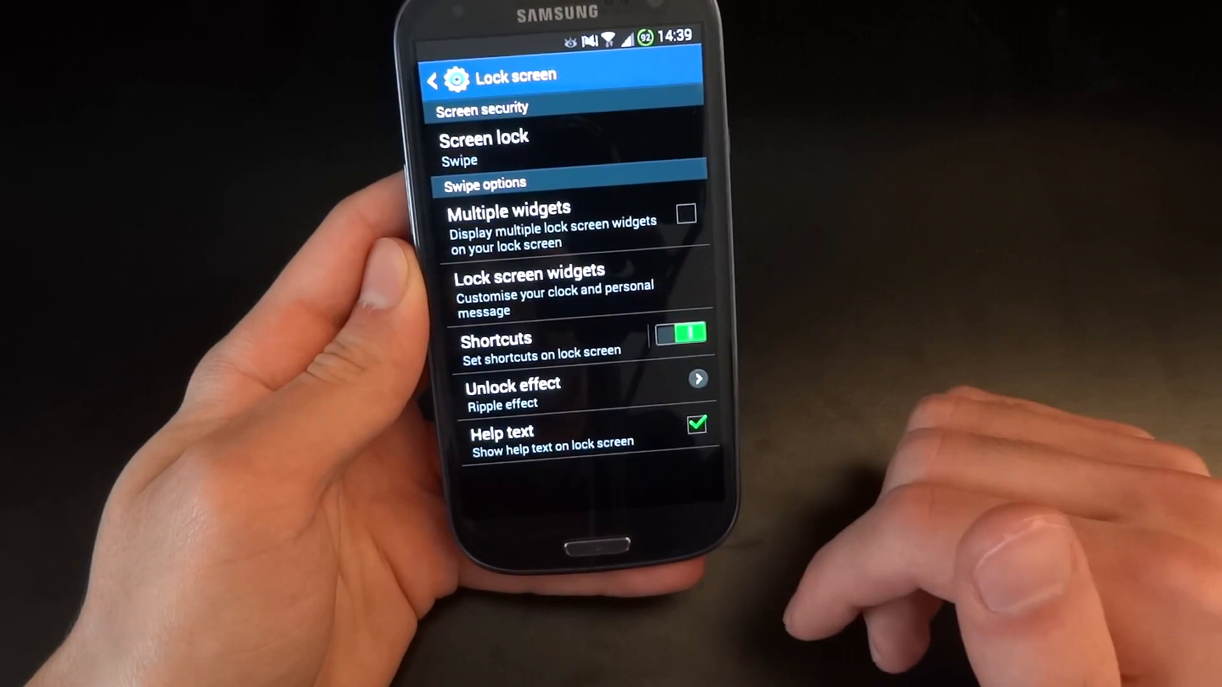
click(495, 344)
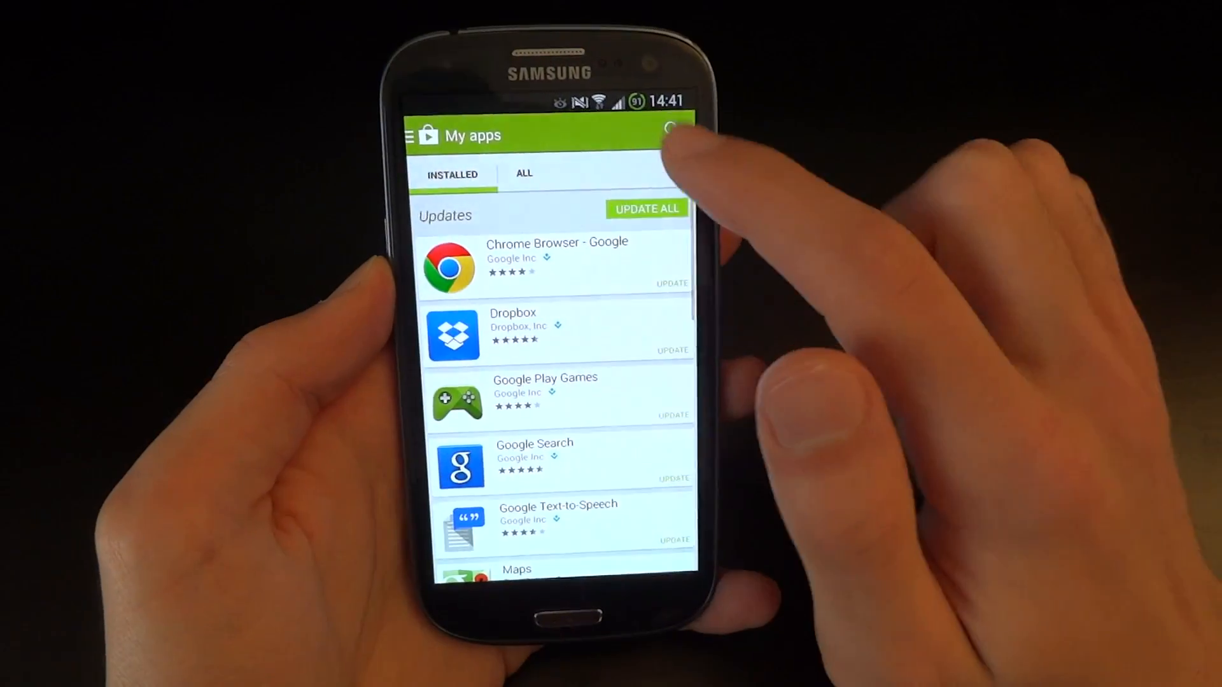
Search the Play Store for Boeffla and install Boeffla Sound Control.
click(666, 129)
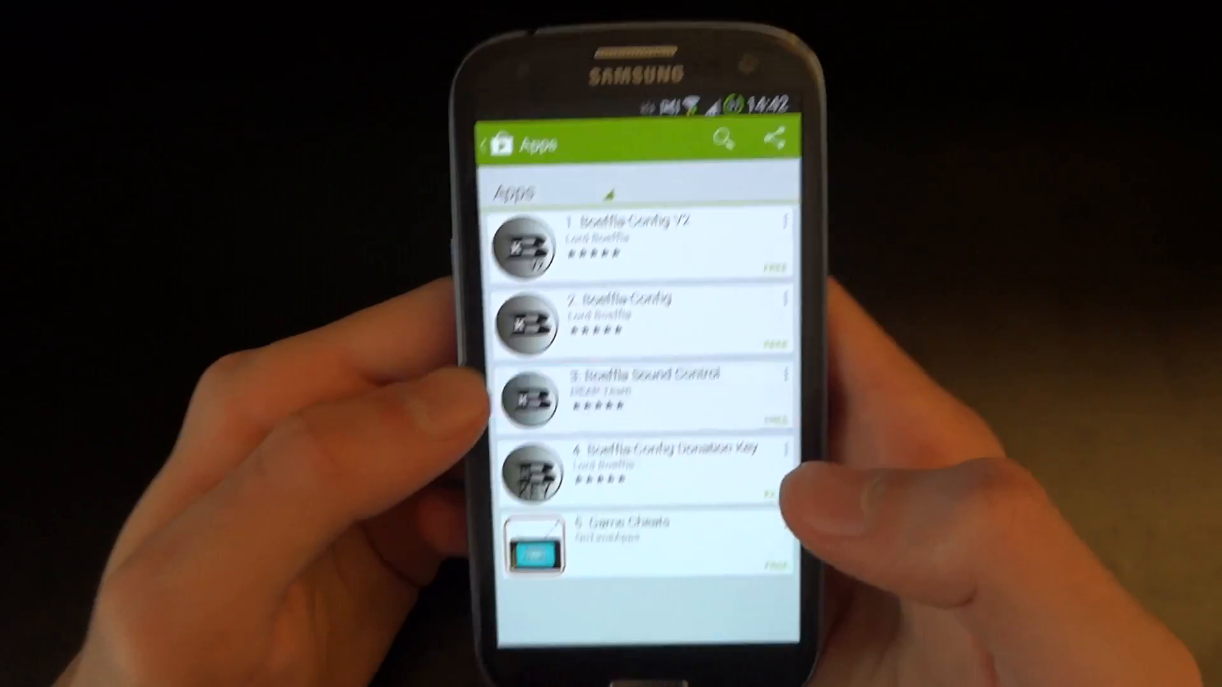
click(646, 389)
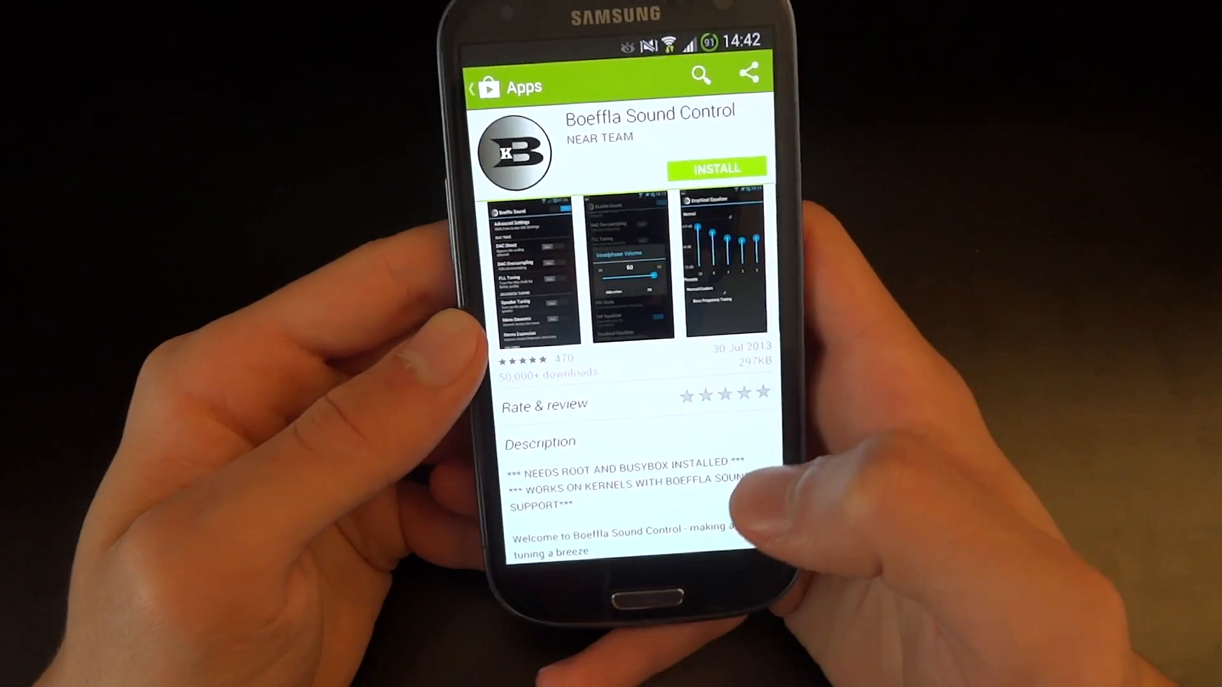
click(715, 167)
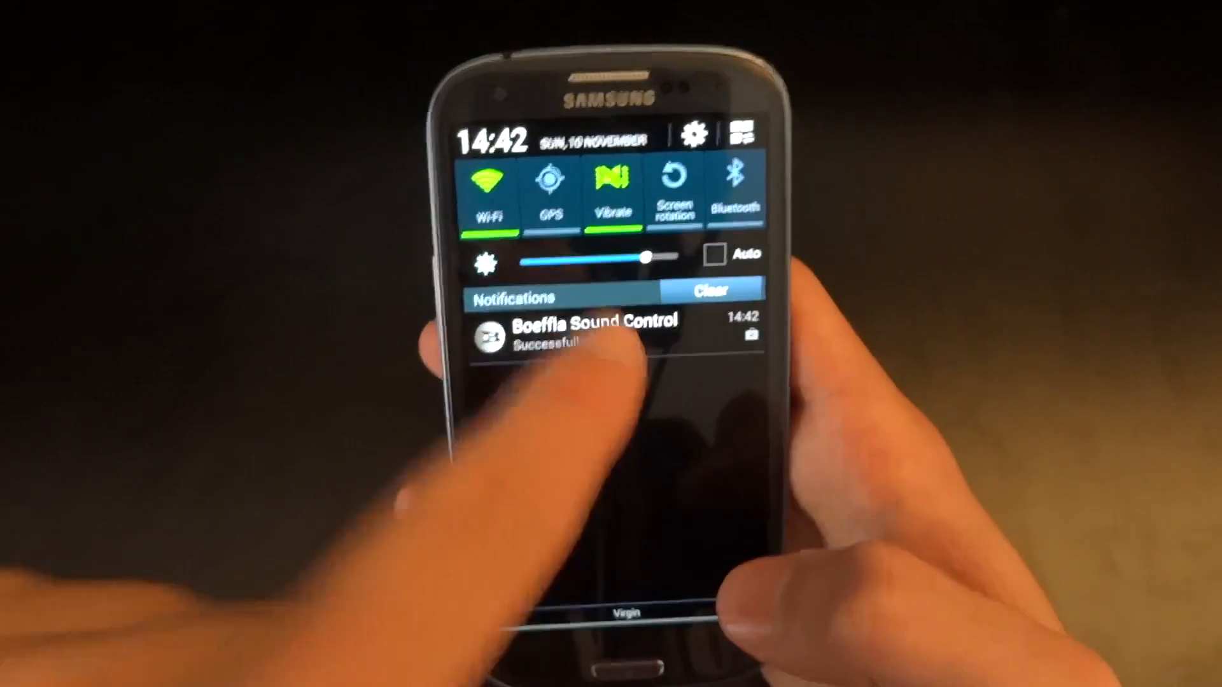
Enable Boeffla Sound Control with DAC Direct, DAC Oversampling, FLL and Speaker Tuning, applied on boot.
click(588, 327)
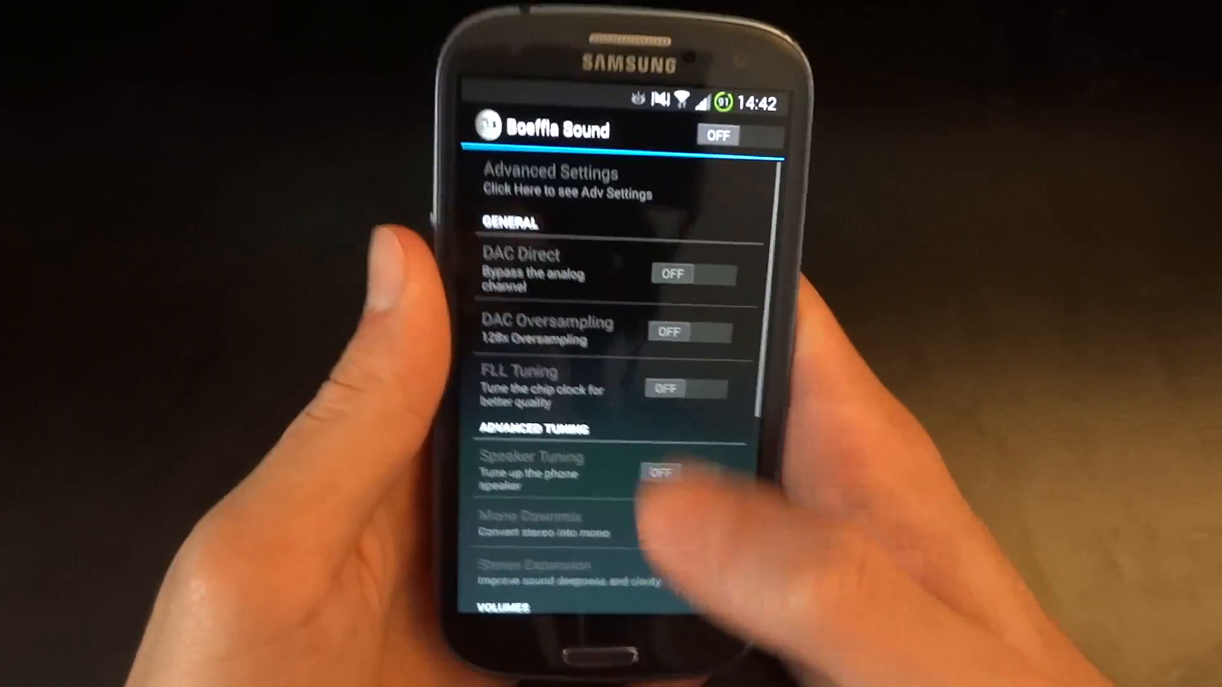
click(718, 135)
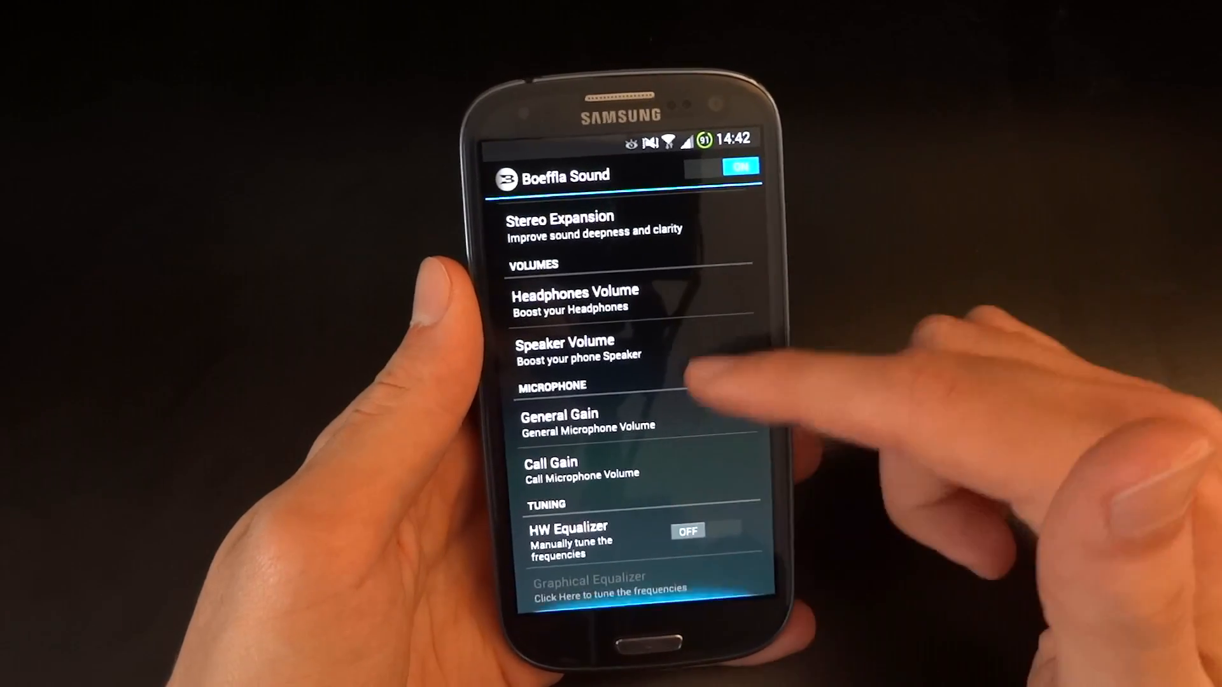
scroll(down, 3)
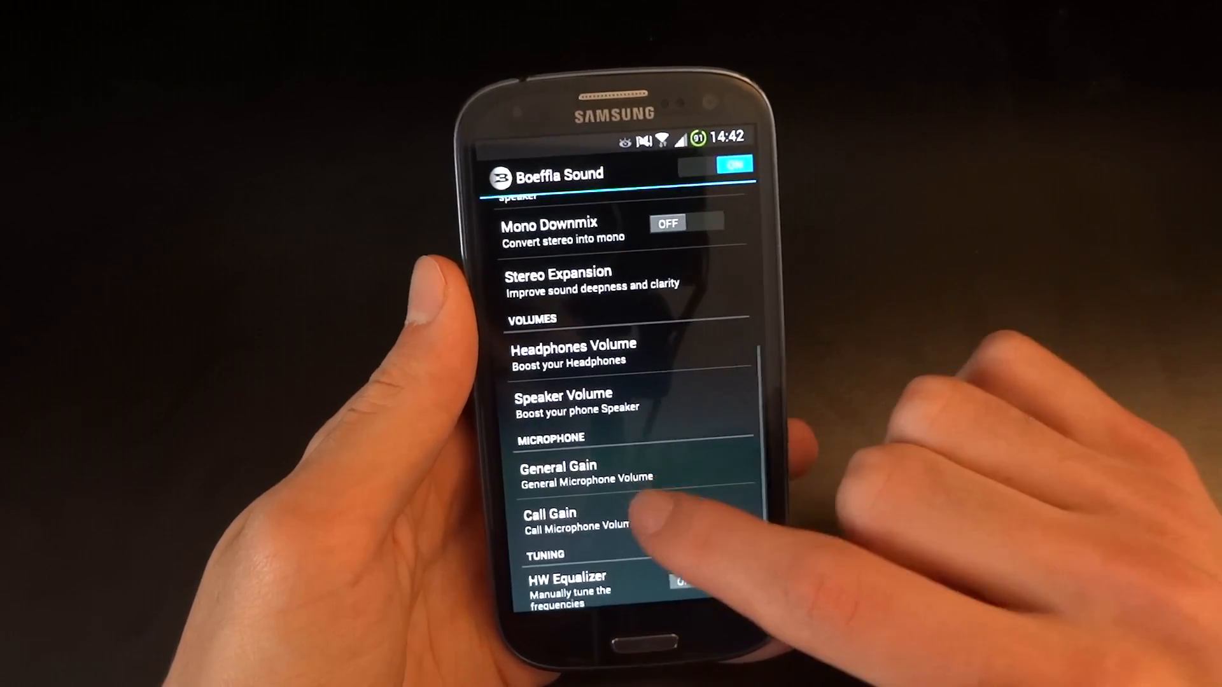
click(556, 471)
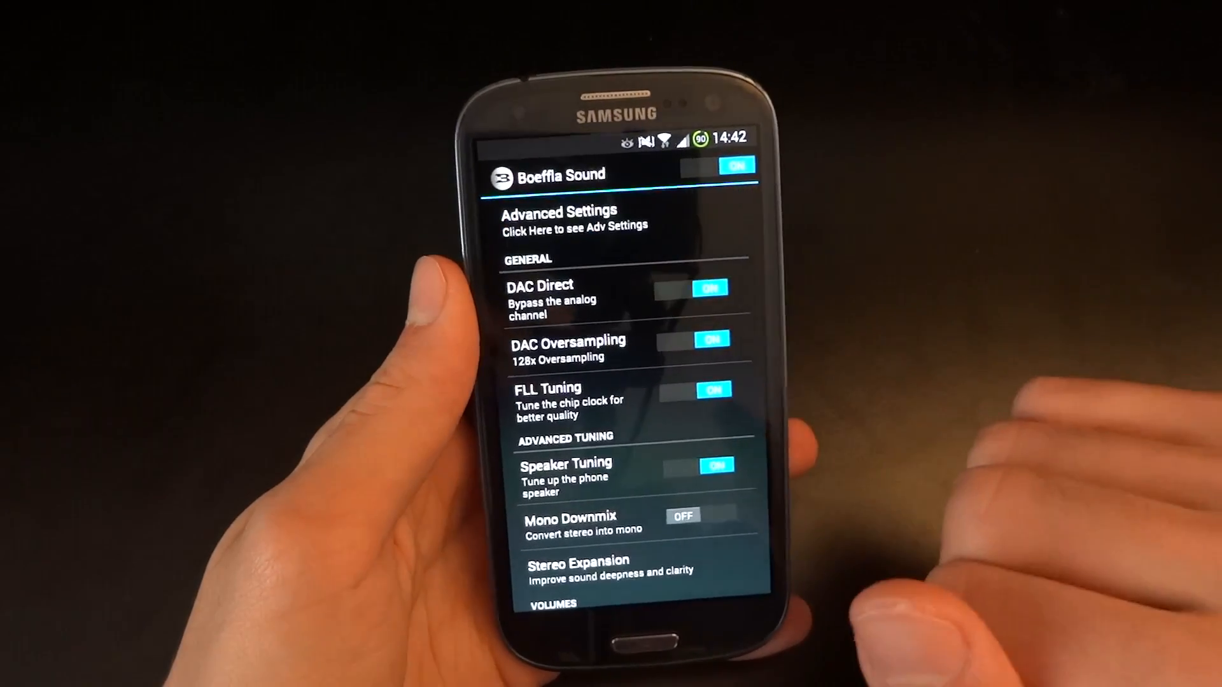
click(573, 217)
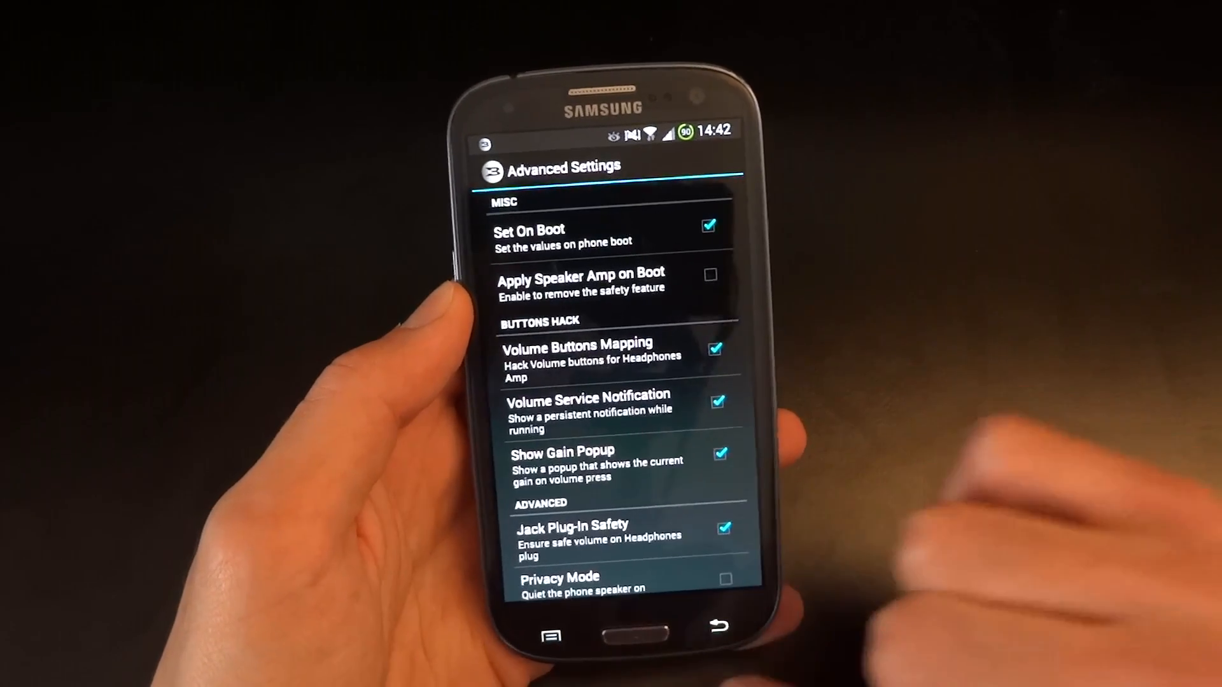
click(712, 628)
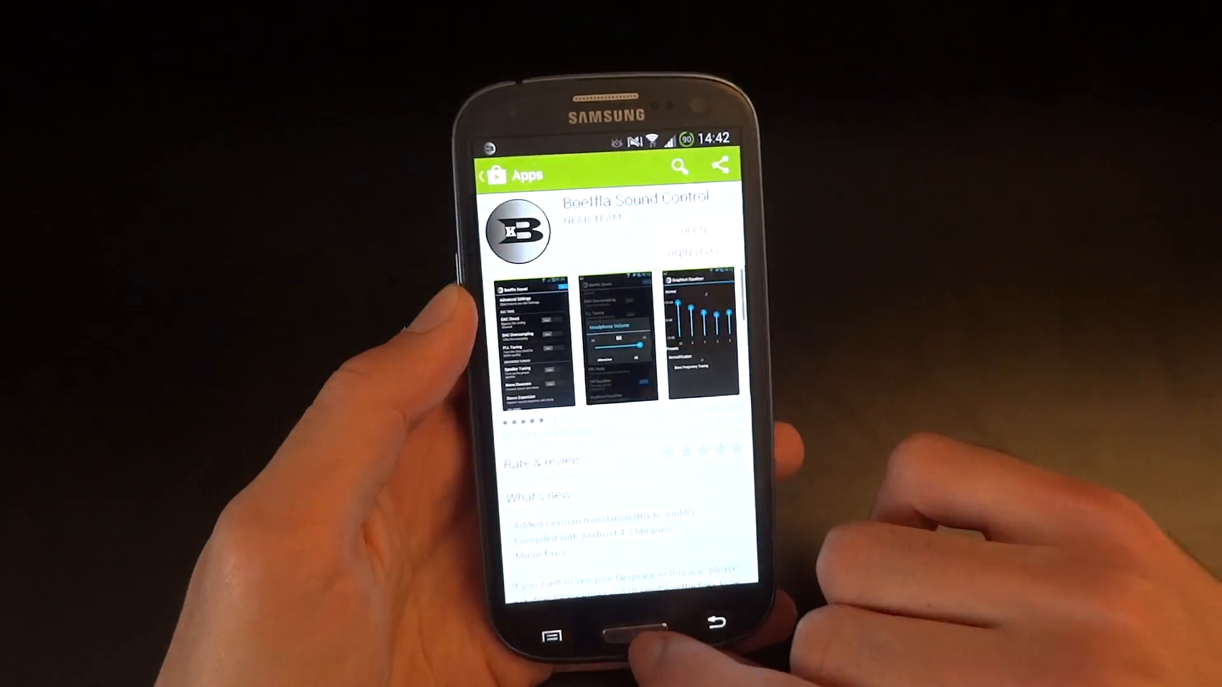
Choose Recovery in the DeltaROM reboot dialog and confirm the restart.
click(623, 635)
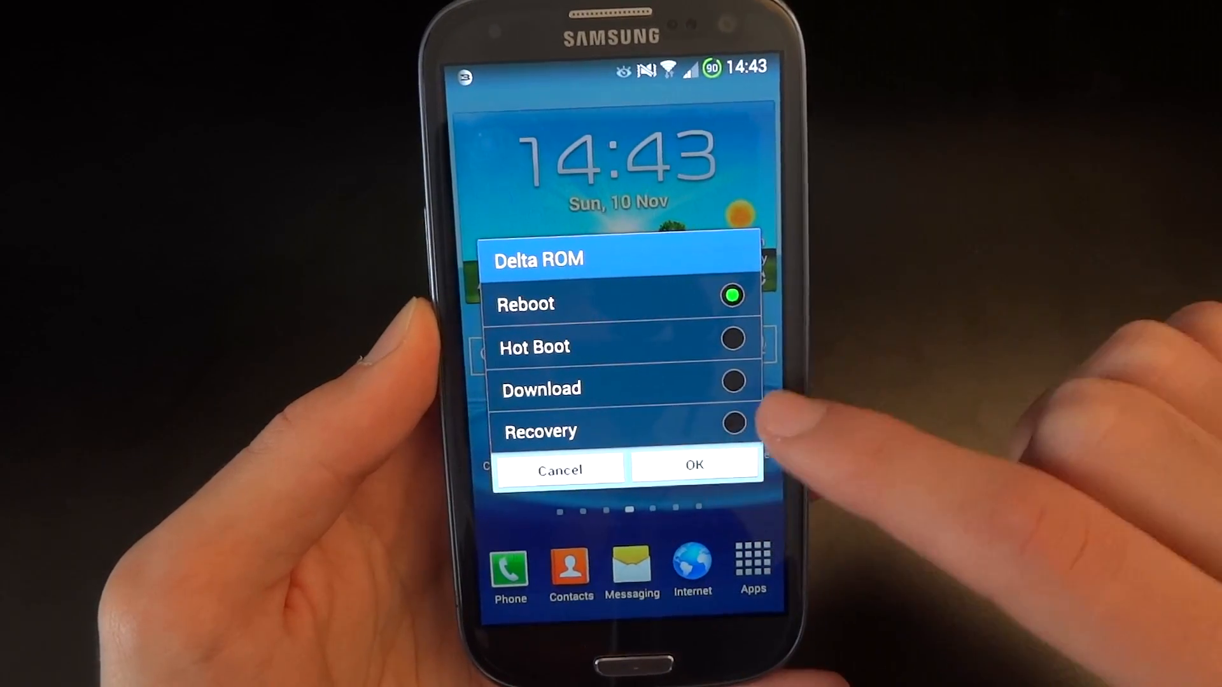
click(731, 423)
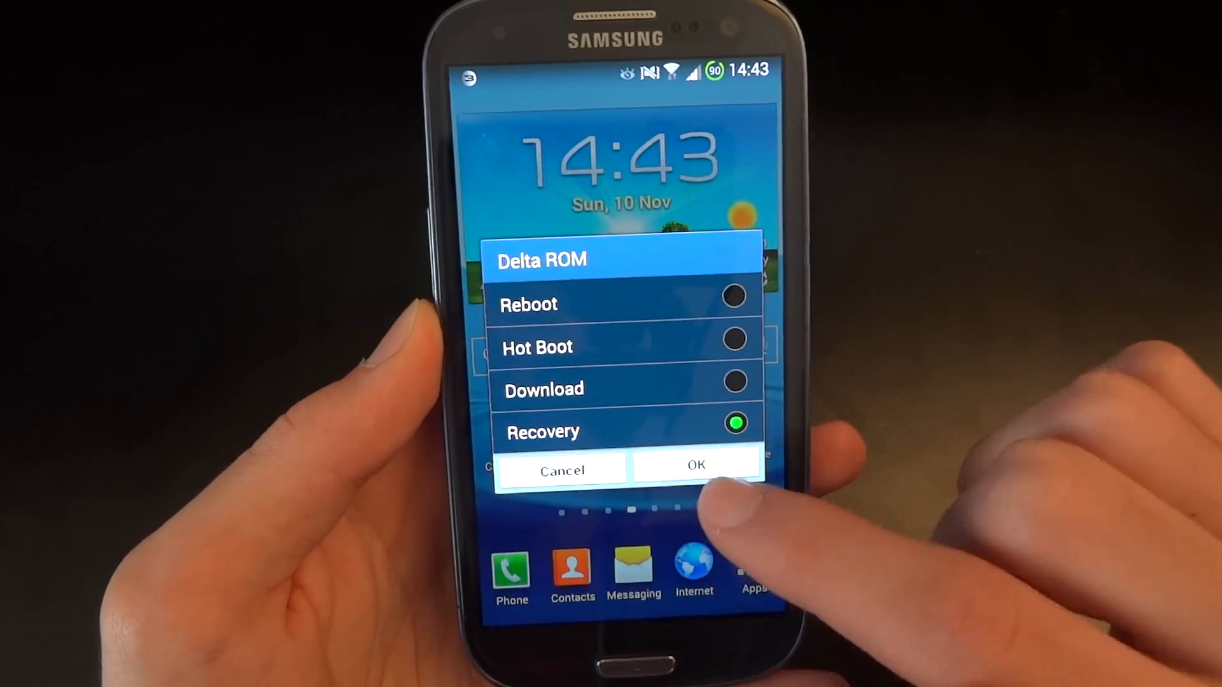
click(693, 466)
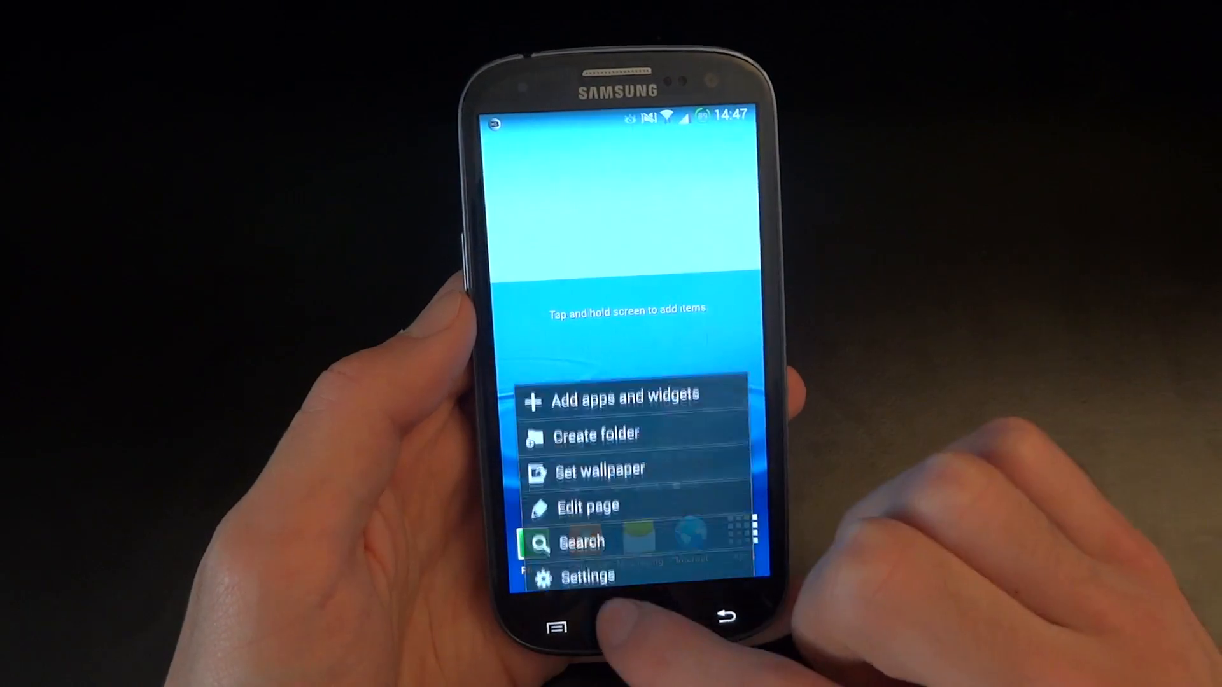
Open the home screen's app and widget picker and scroll across to bring up recent apps.
click(587, 577)
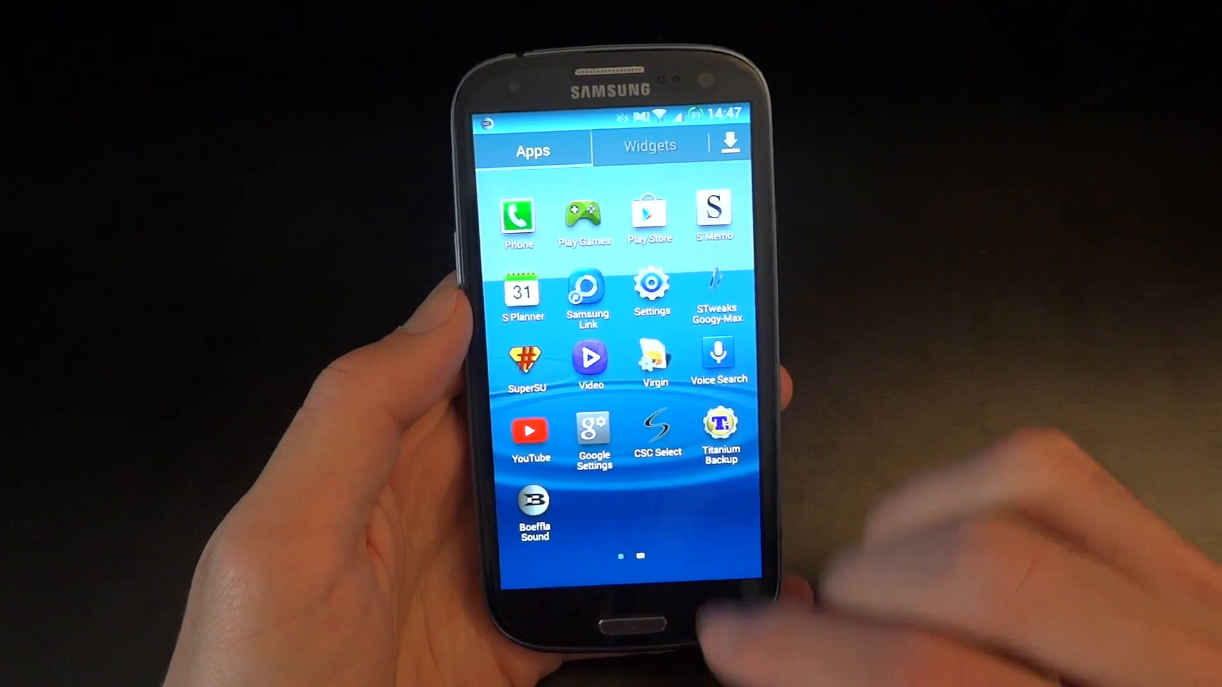
scroll(right, 3)
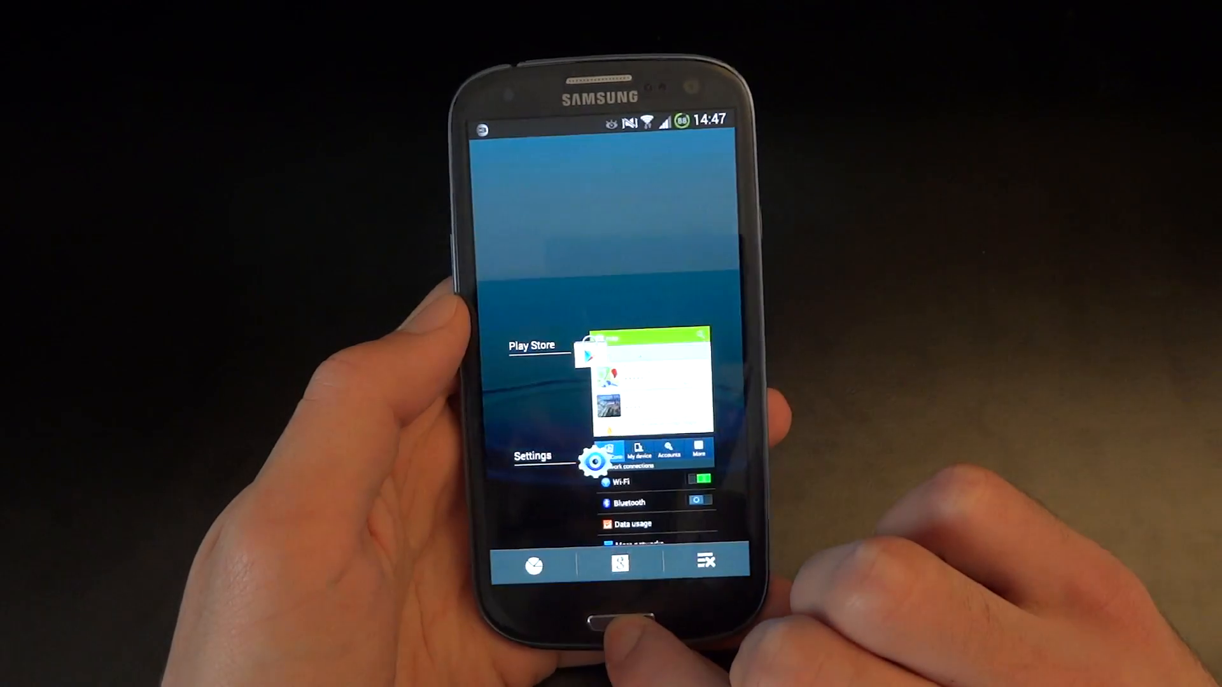
Clear memory in Task Manager's RAM tab, closing 27 apps and dropping usage to 548MB.
click(596, 624)
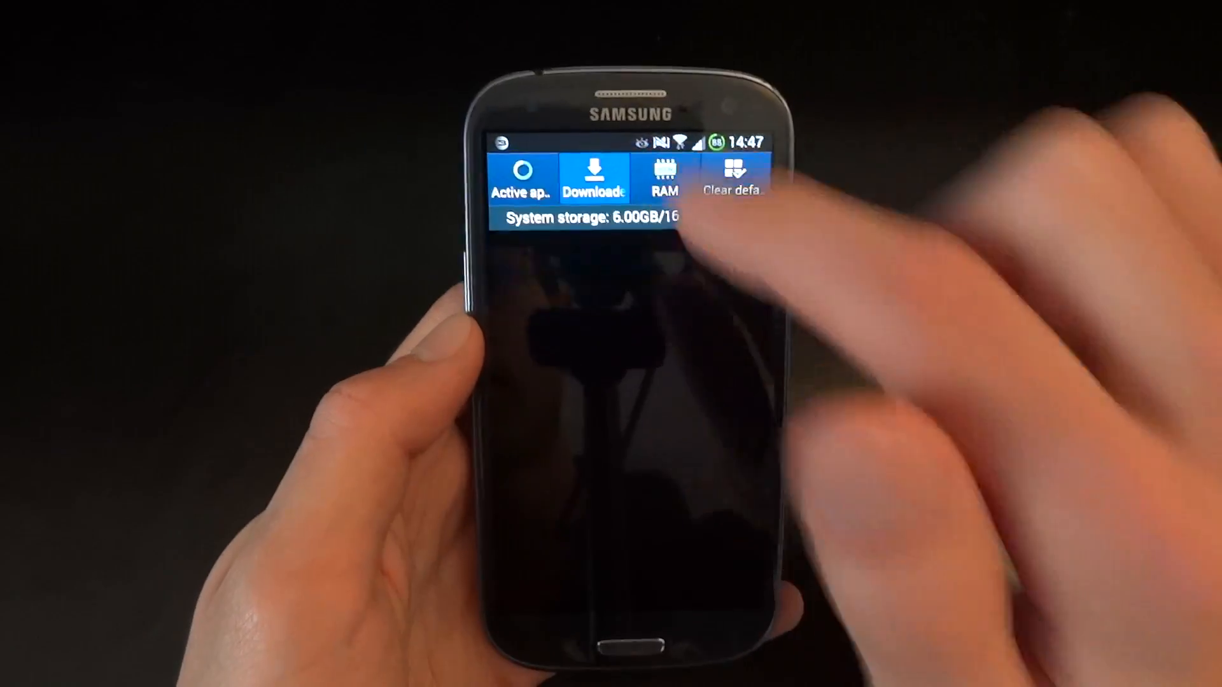
click(666, 180)
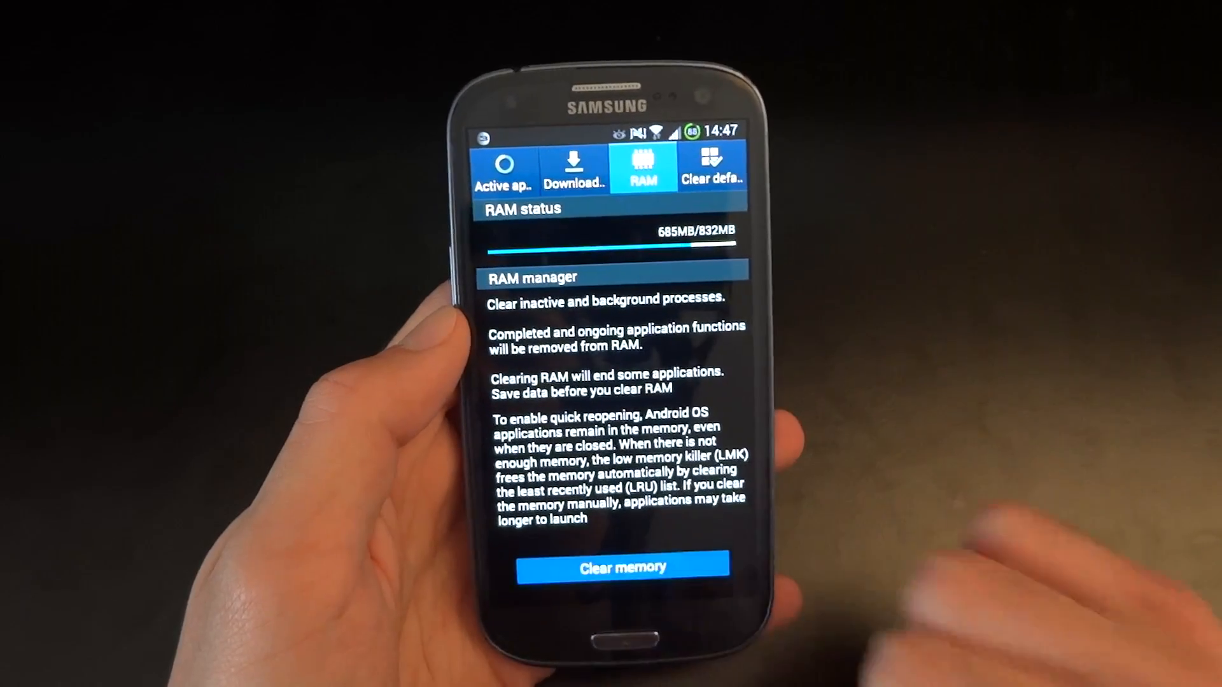
click(621, 567)
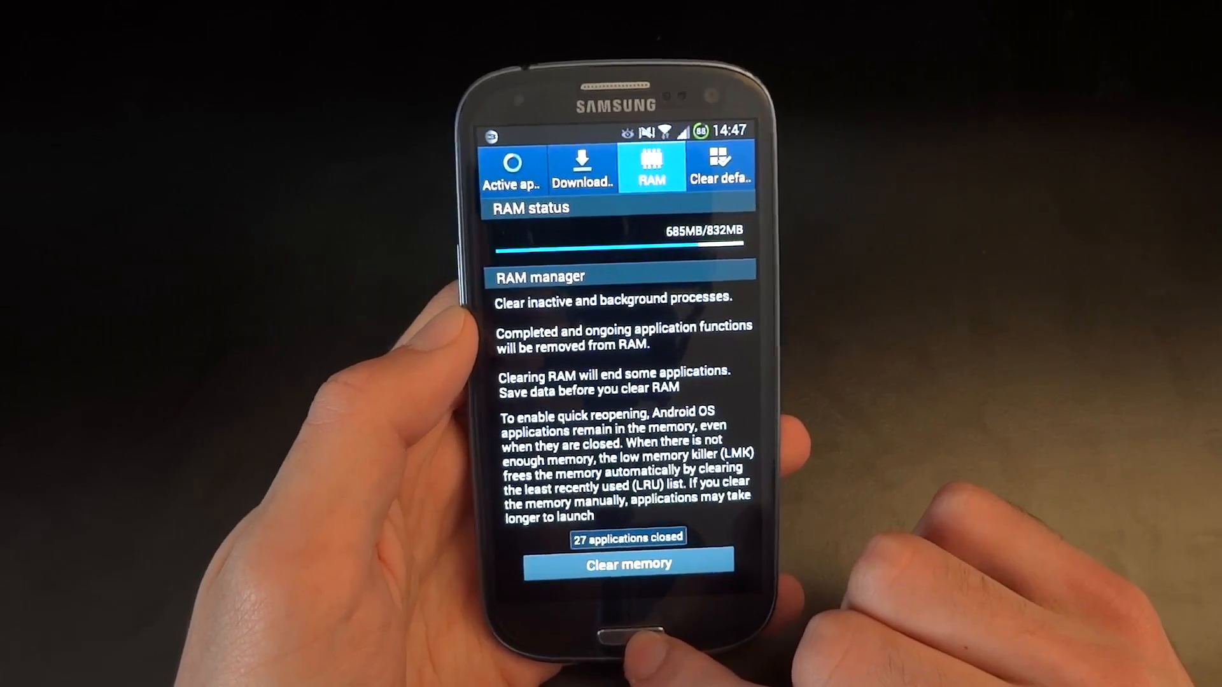
click(627, 563)
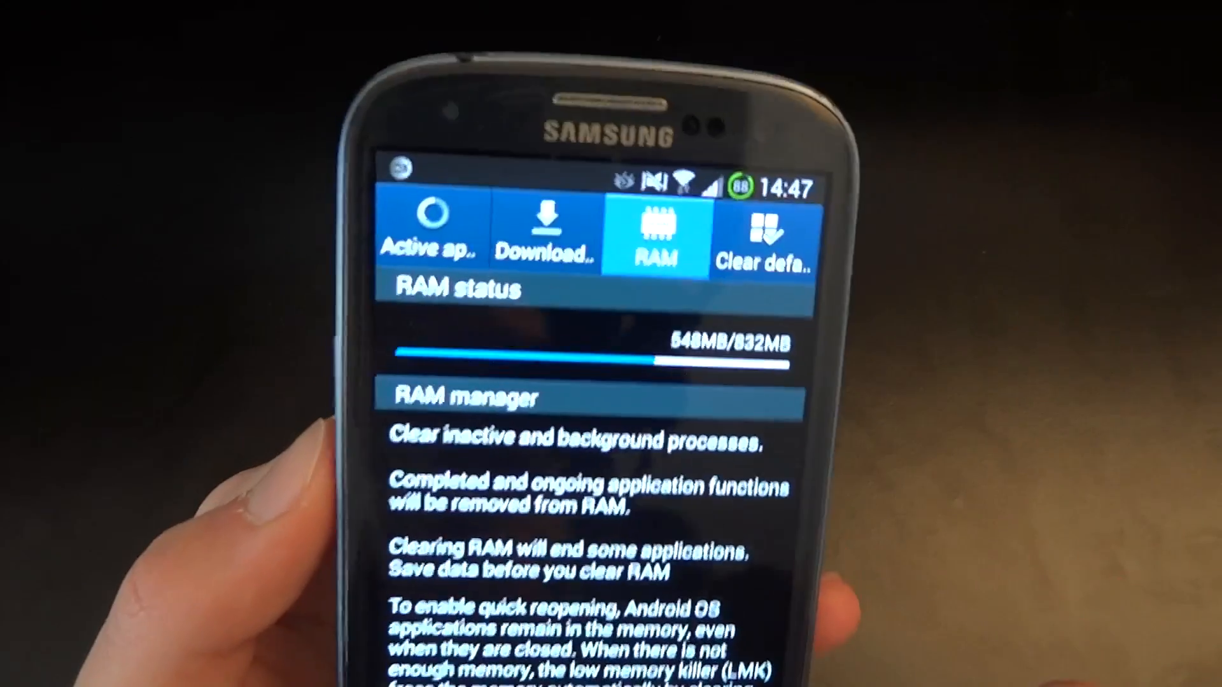